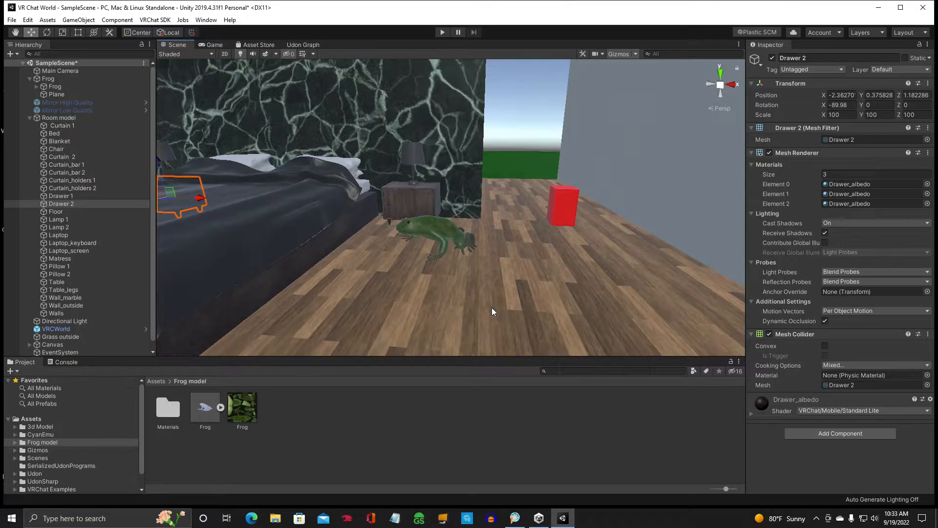
- Select the red cube beside the frog so it can be unparented and named Toggle for Frof
{"action": "left_click", "coordinate": [56, 94]}
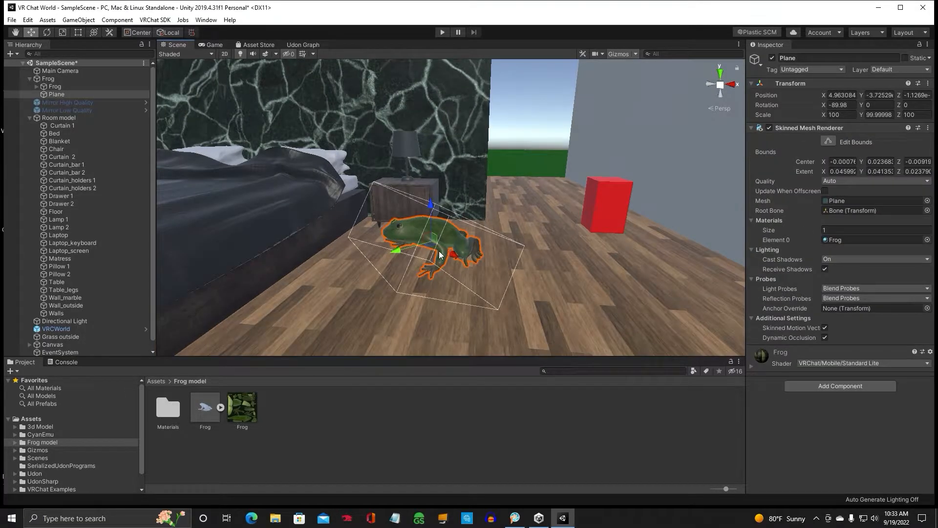
{"action": "left_click", "coordinate": [48, 79]}
{"action": "type", "text": "Toggle for Frof"}
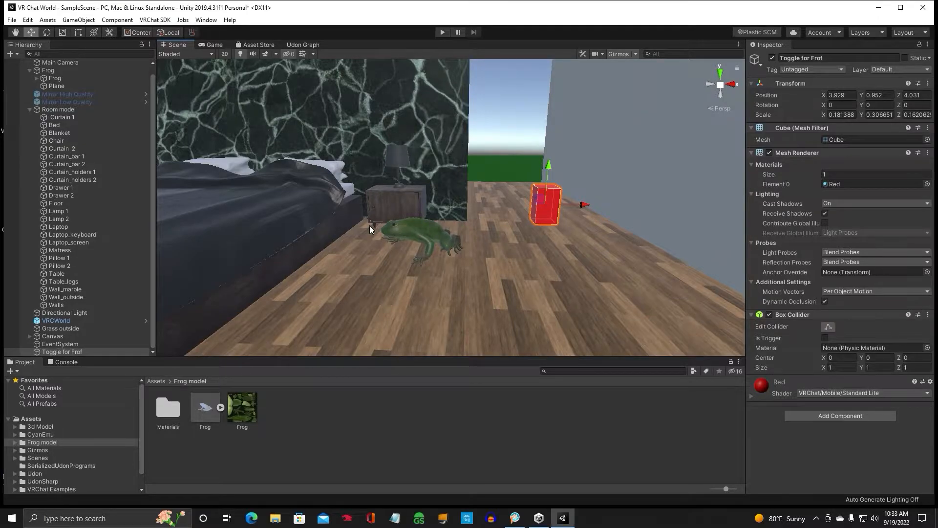
{"action": "mouse_move", "coordinate": [412, 233]}
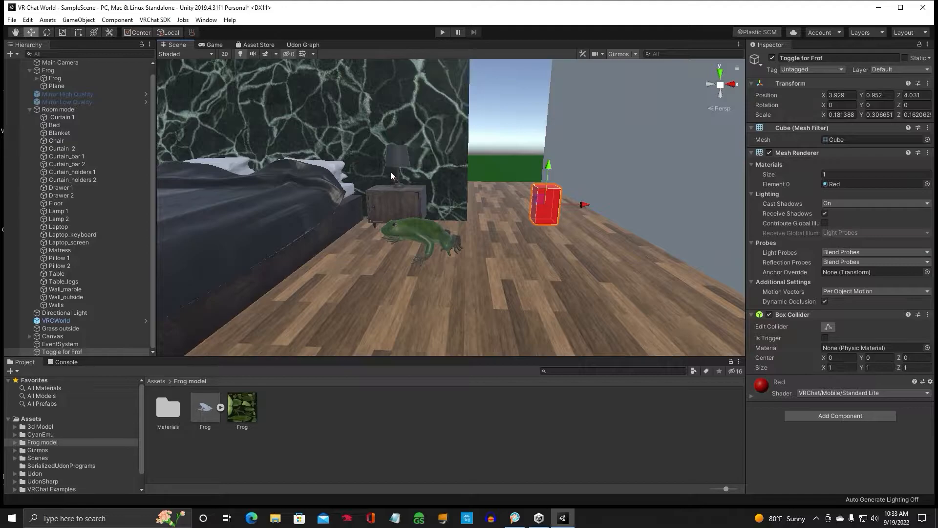
- Rename the cube 'toggle for frog' and add an Udon Behaviour component found via 'udon'
{"action": "left_click", "coordinate": [59, 132]}
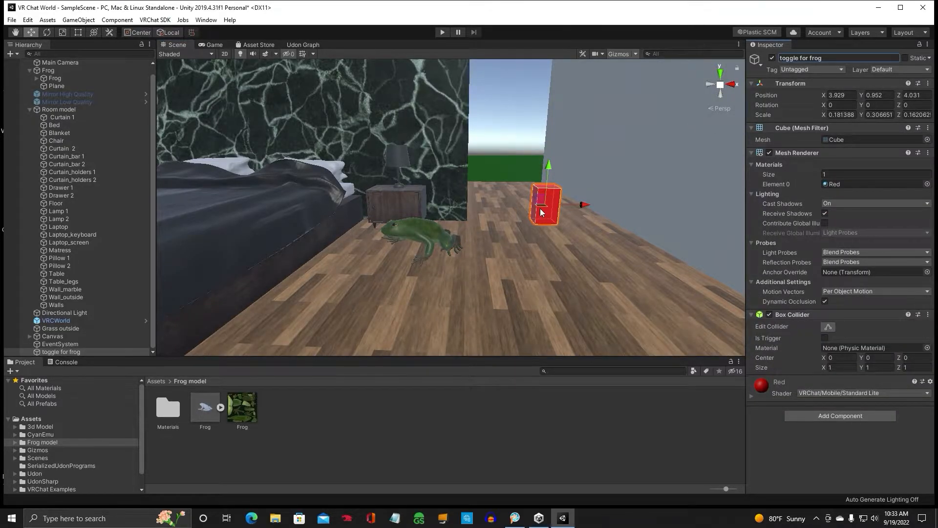
{"action": "mouse_move", "coordinate": [786, 262]}
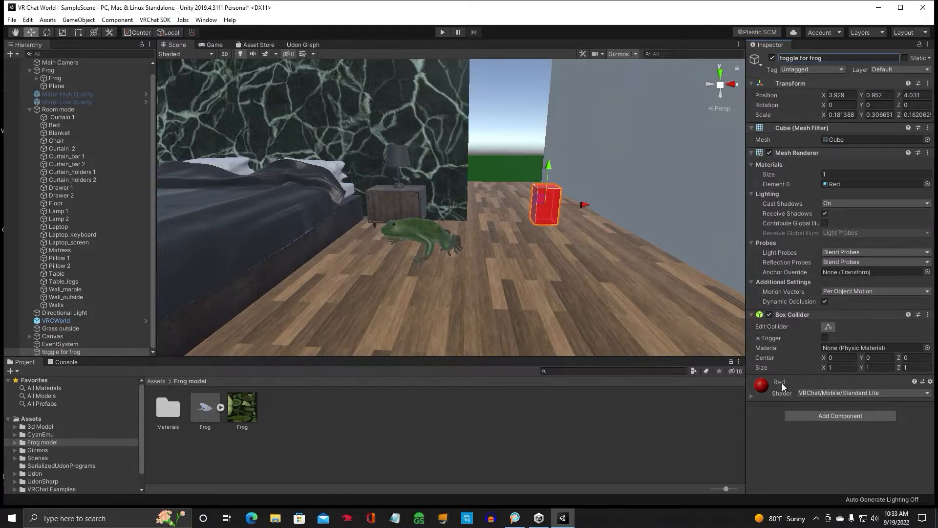
{"action": "mouse_move", "coordinate": [812, 428]}
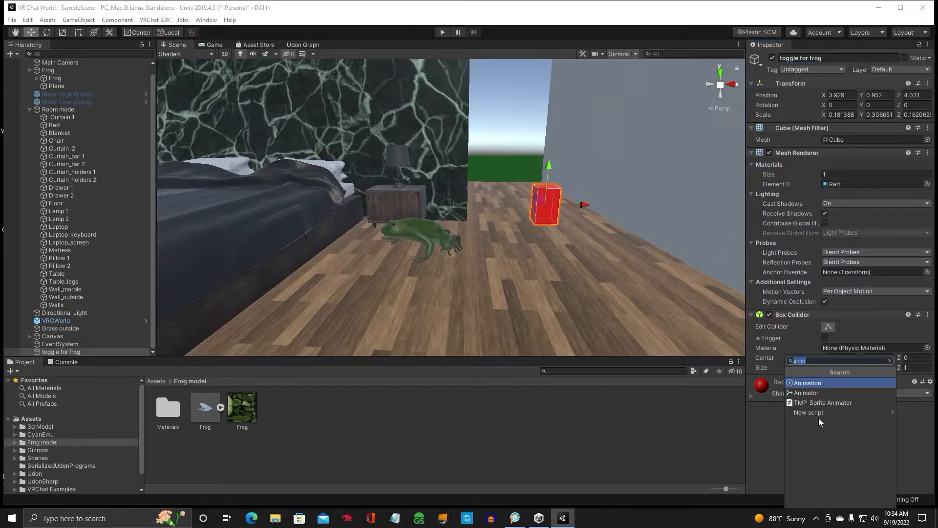
{"action": "type", "text": "udon"}
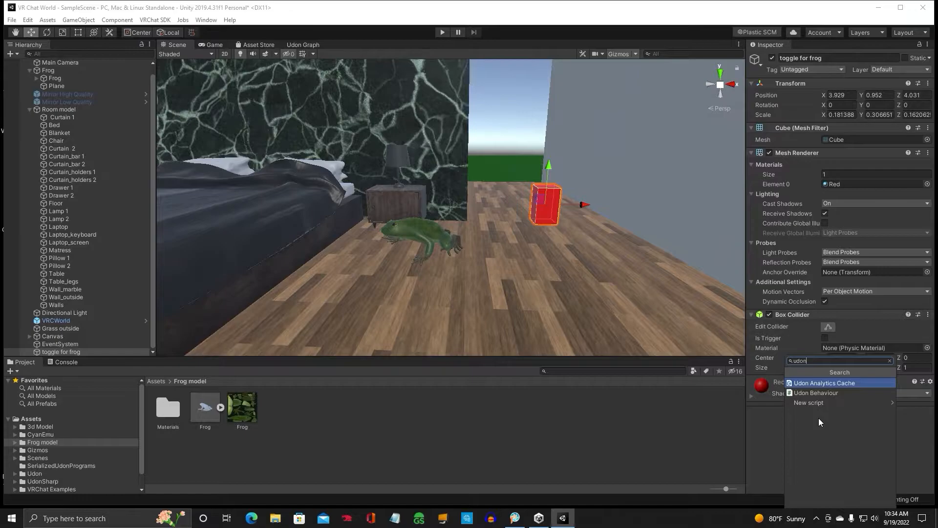
{"action": "left_click", "coordinate": [815, 393]}
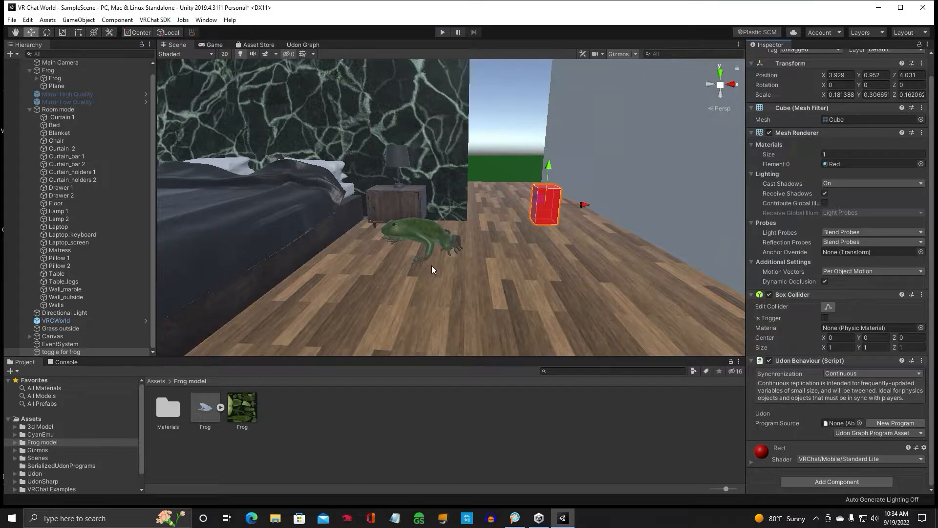
{"action": "mouse_move", "coordinate": [889, 407]}
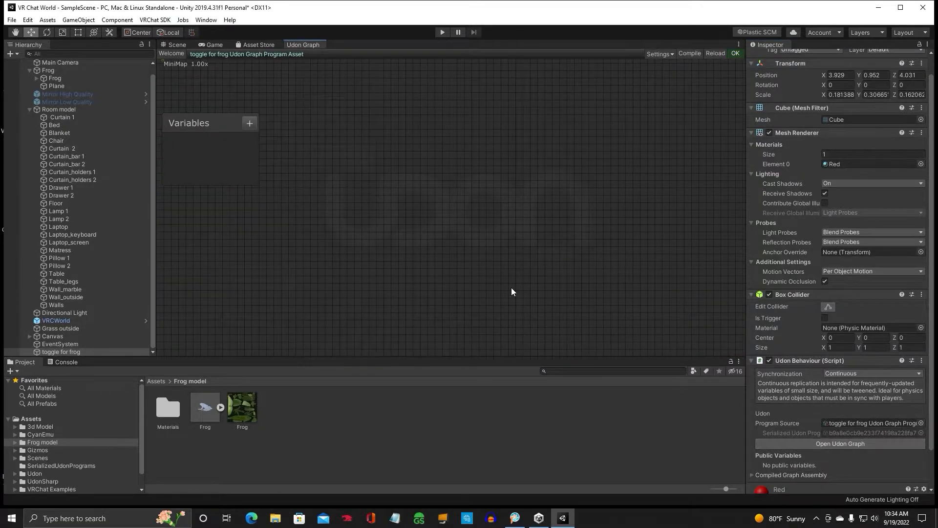
{"action": "mouse_move", "coordinate": [320, 249]}
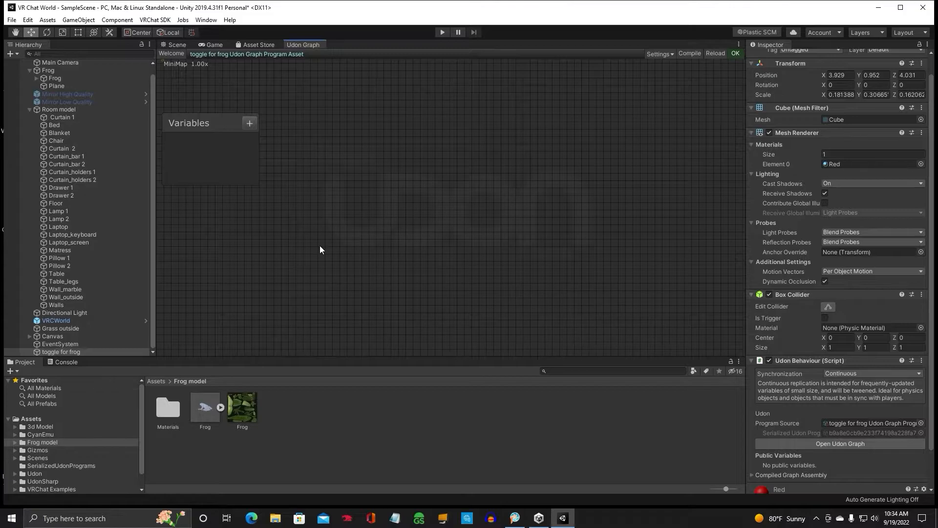
{"action": "mouse_move", "coordinate": [109, 186]}
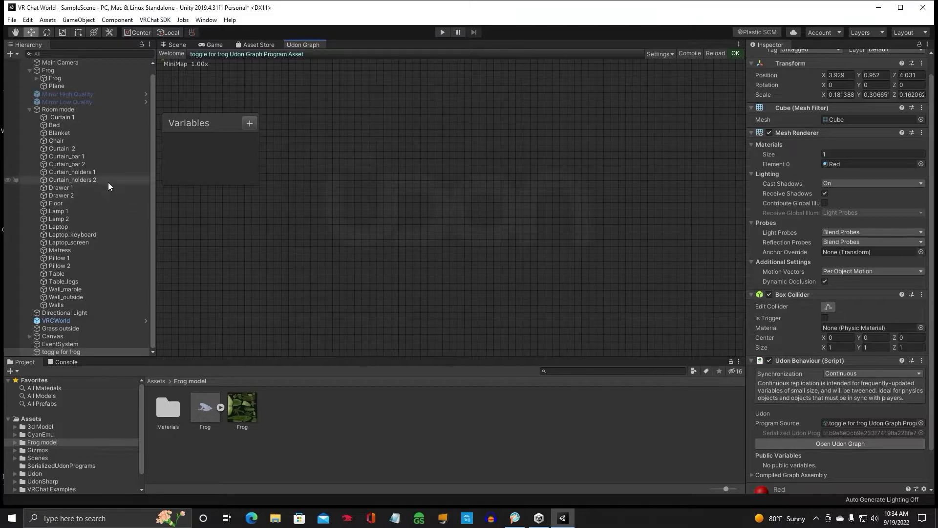
- Drag Frog into the new toggle graph as a GameObject variable and position its node
{"action": "left_click", "coordinate": [48, 70]}
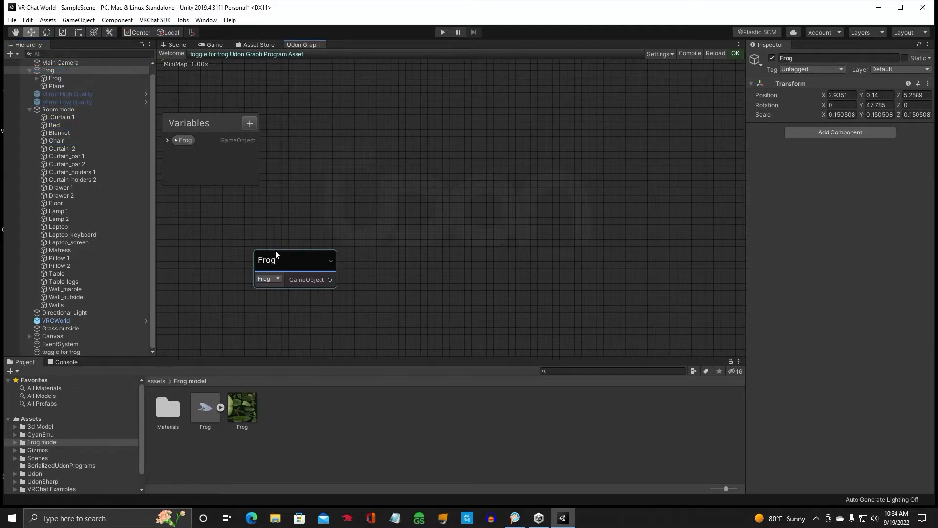
{"action": "left_click_drag", "start_coordinate": [293, 259], "coordinate": [278, 247]}
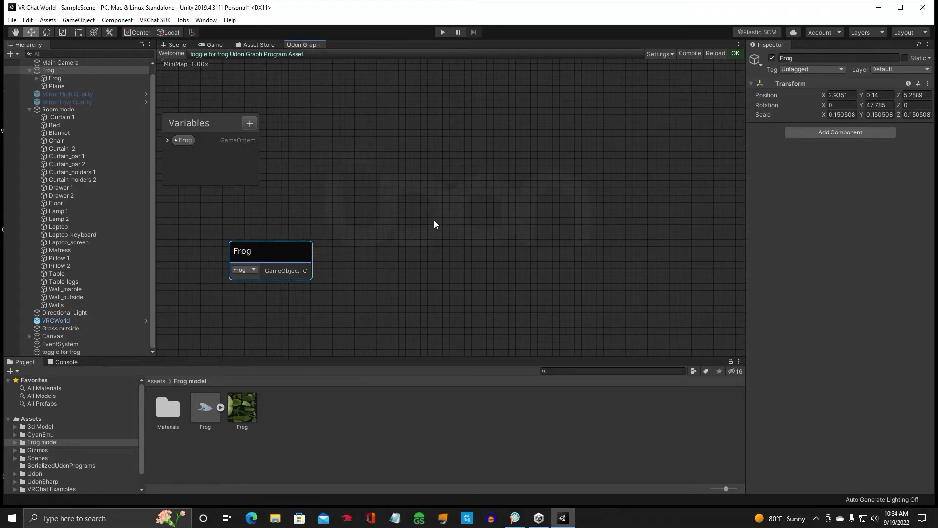
{"action": "mouse_move", "coordinate": [379, 211]}
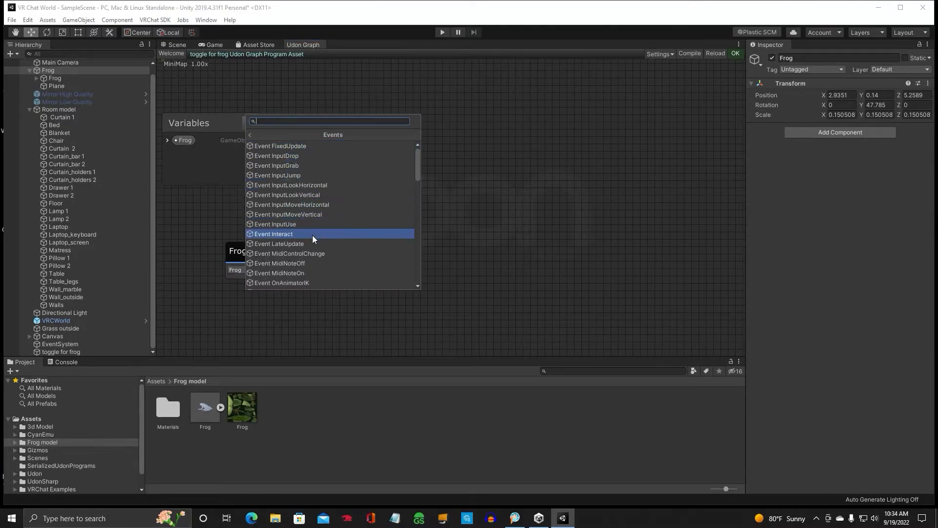
- Add an Interact event and a GameObject SetActive node placed beside it
{"action": "left_click", "coordinate": [274, 234]}
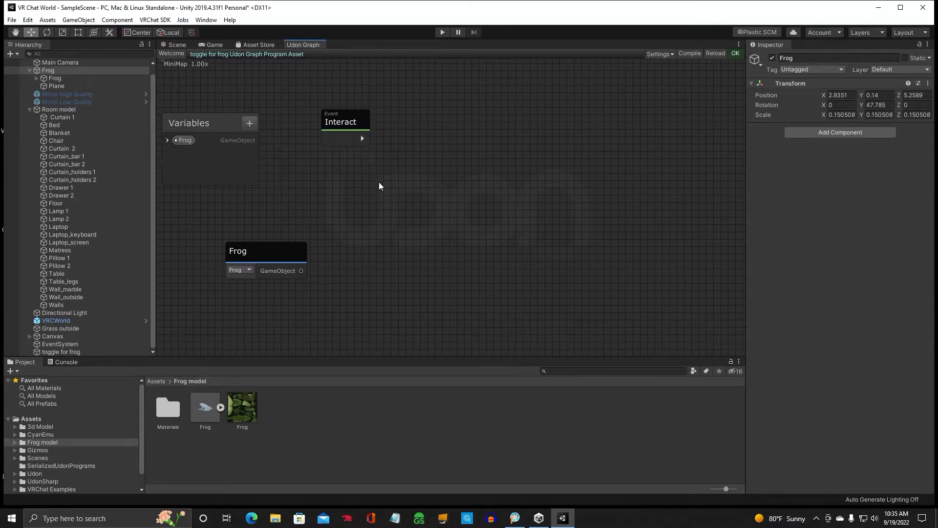
{"action": "right_click", "coordinate": [380, 185]}
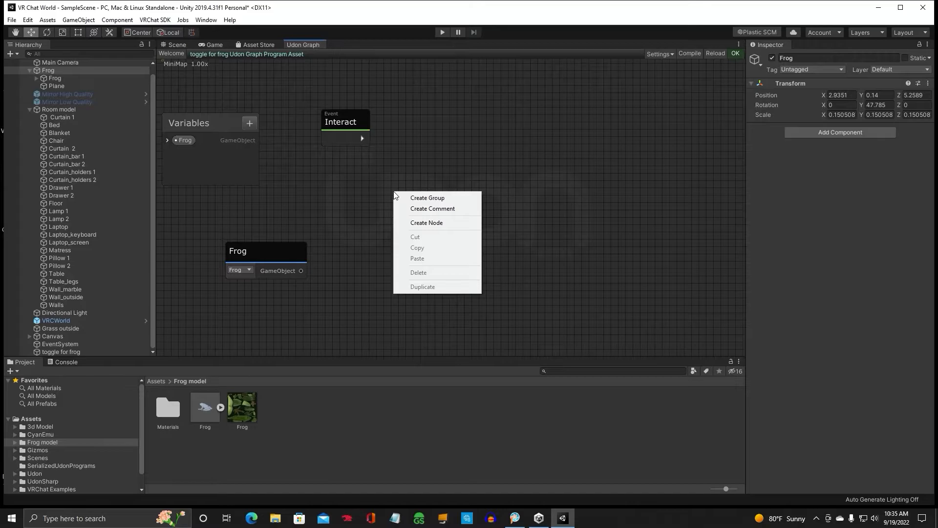
{"action": "mouse_move", "coordinate": [426, 223]}
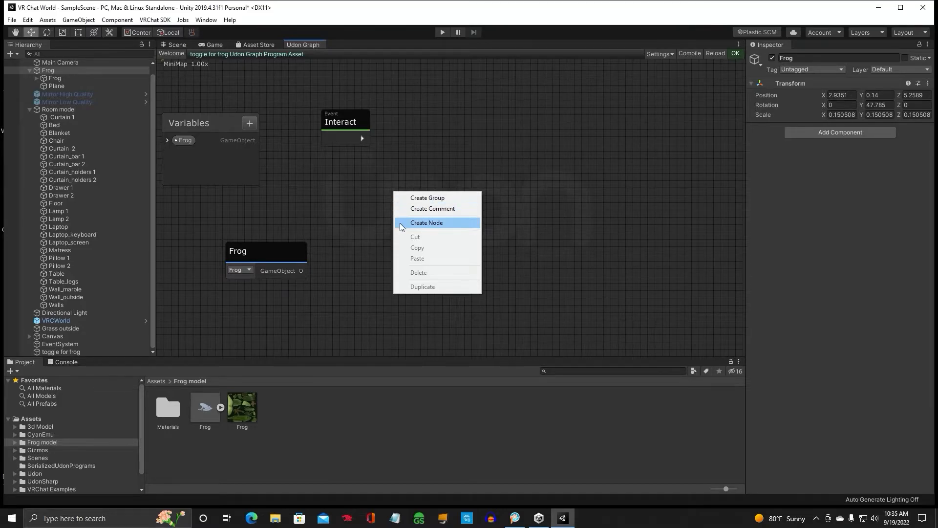
{"action": "left_click", "coordinate": [426, 222]}
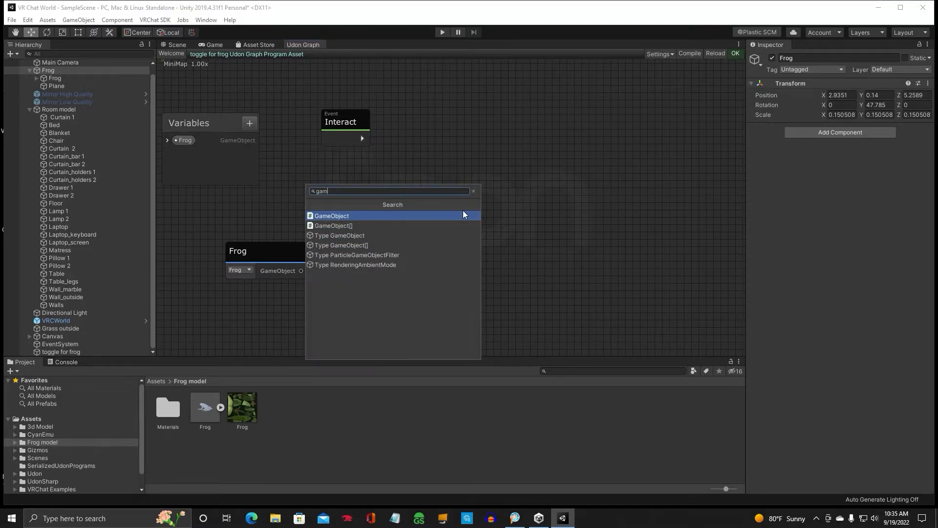
{"action": "left_click", "coordinate": [331, 215]}
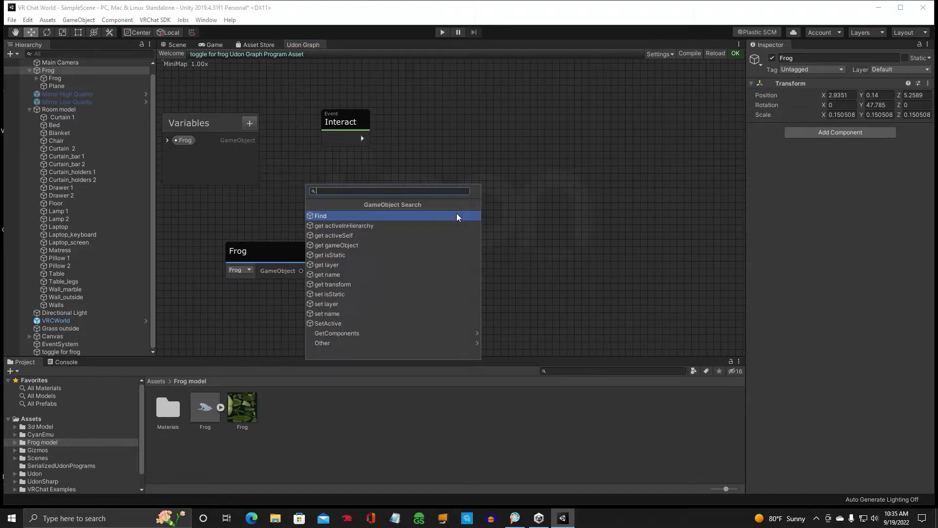
{"action": "mouse_move", "coordinate": [359, 298]}
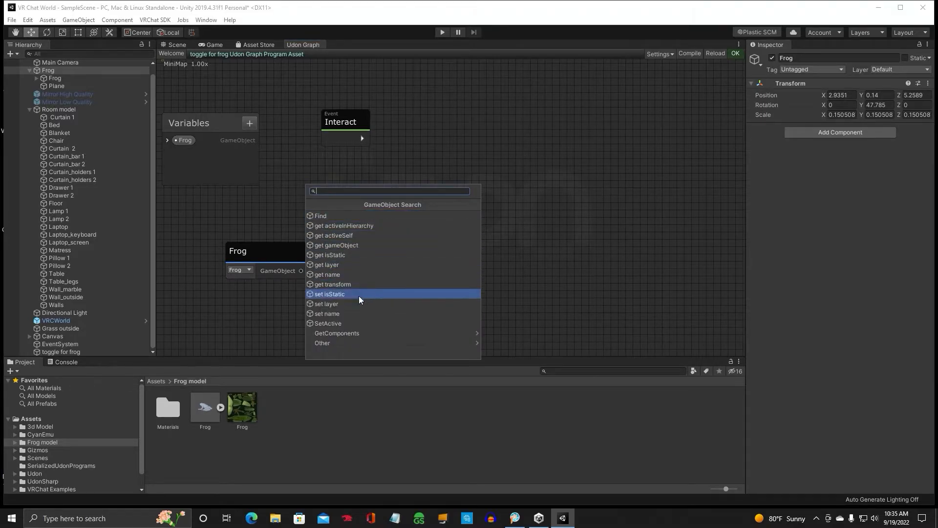
{"action": "left_click", "coordinate": [328, 324]}
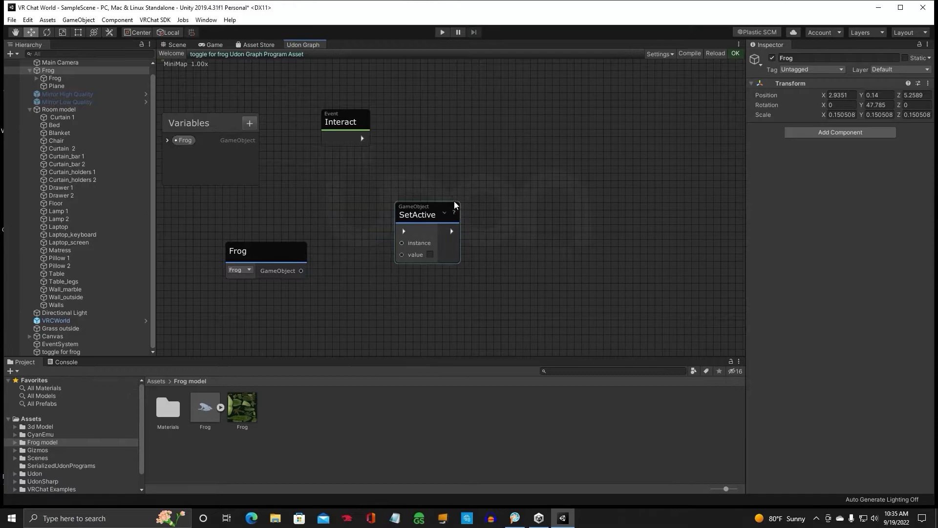
{"action": "left_click_drag", "start_coordinate": [422, 214], "coordinate": [470, 116]}
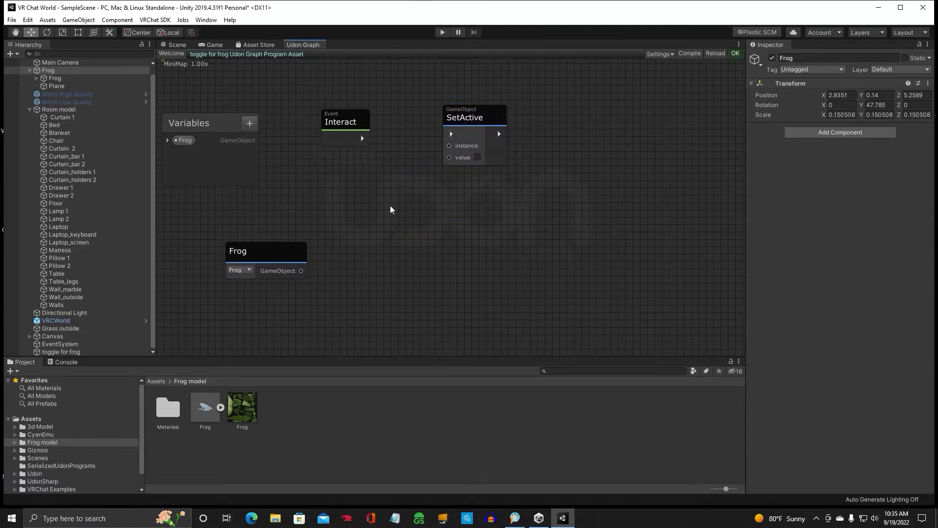
- Create a Boolean UnaryNegation node and move it higher on the canvas
{"action": "right_click", "coordinate": [392, 209]}
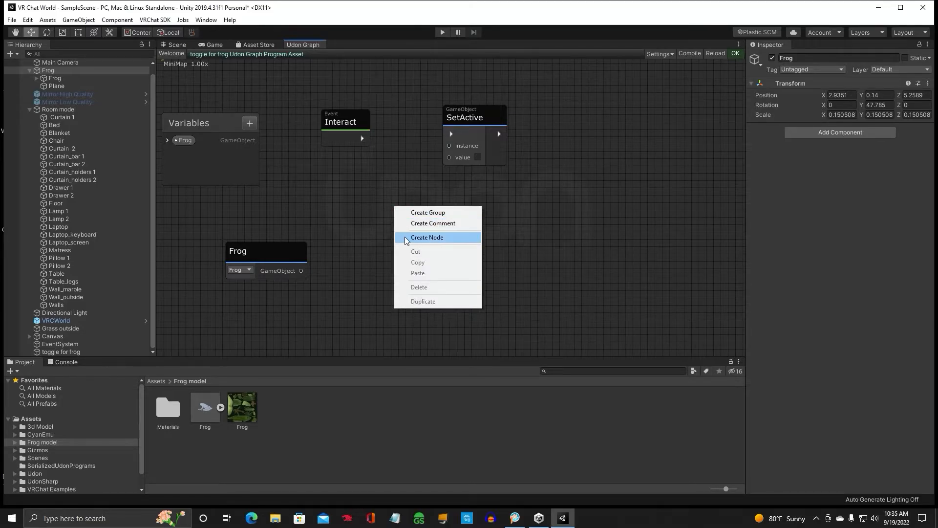
{"action": "left_click", "coordinate": [427, 237]}
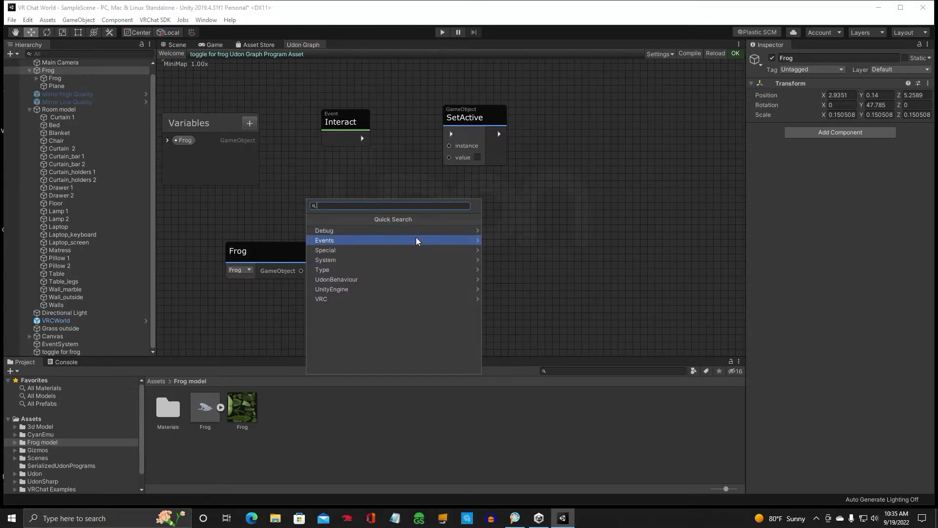
{"action": "key", "text": "Escape"}
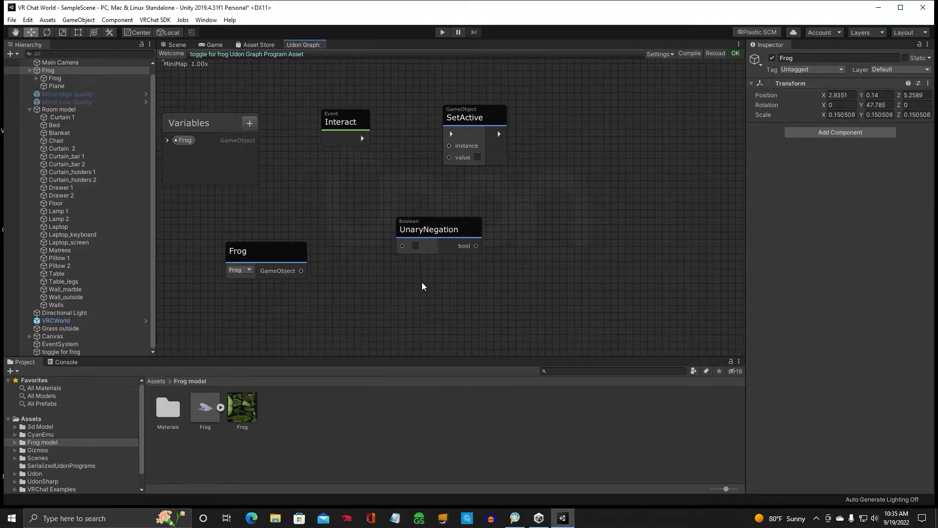
{"action": "left_click_drag", "start_coordinate": [430, 229], "coordinate": [414, 201]}
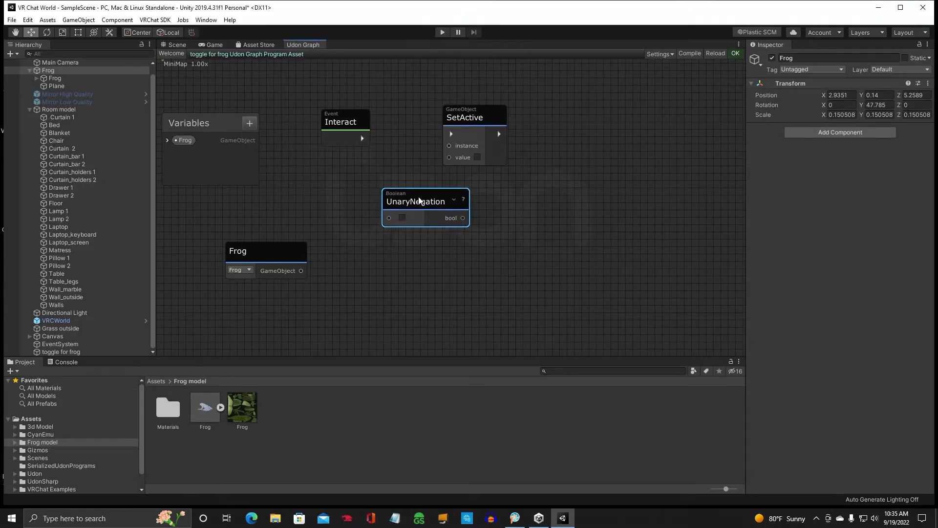
- Create a GameObject Get activeSelf node via 'gameo' and align it under UnaryNegation
{"action": "right_click", "coordinate": [401, 285]}
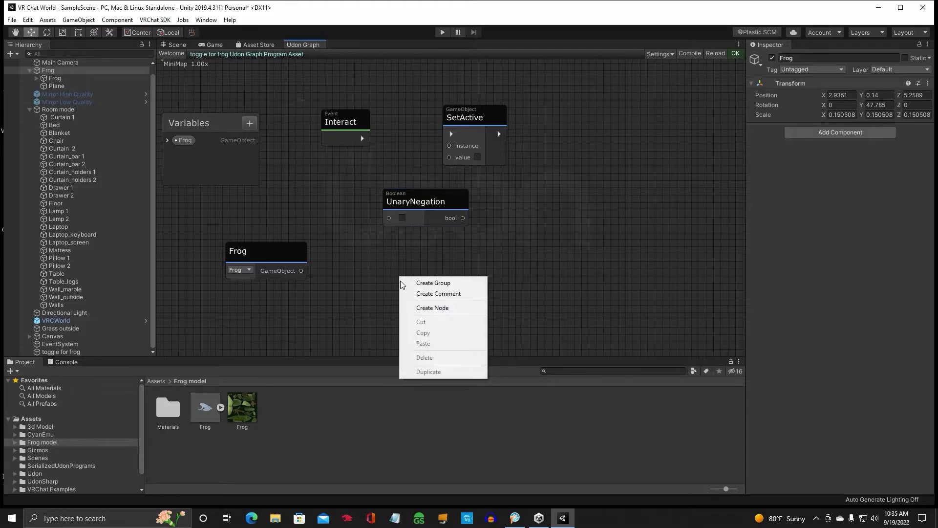
{"action": "left_click", "coordinate": [432, 307]}
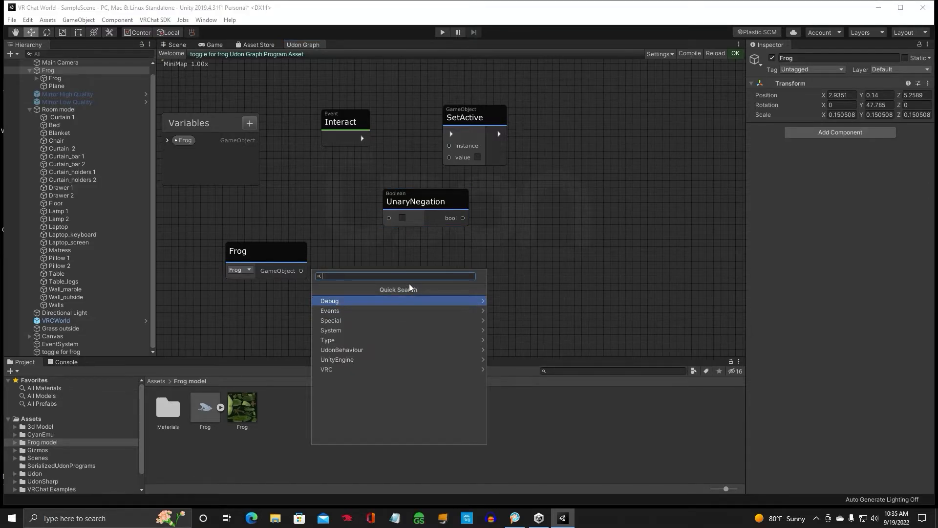
{"action": "type", "text": "gameo"}
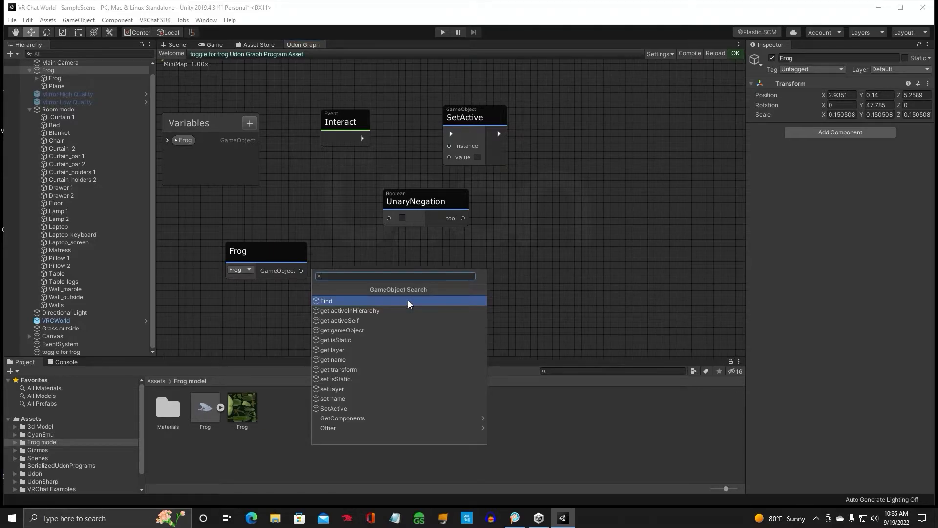
{"action": "left_click", "coordinate": [339, 321]}
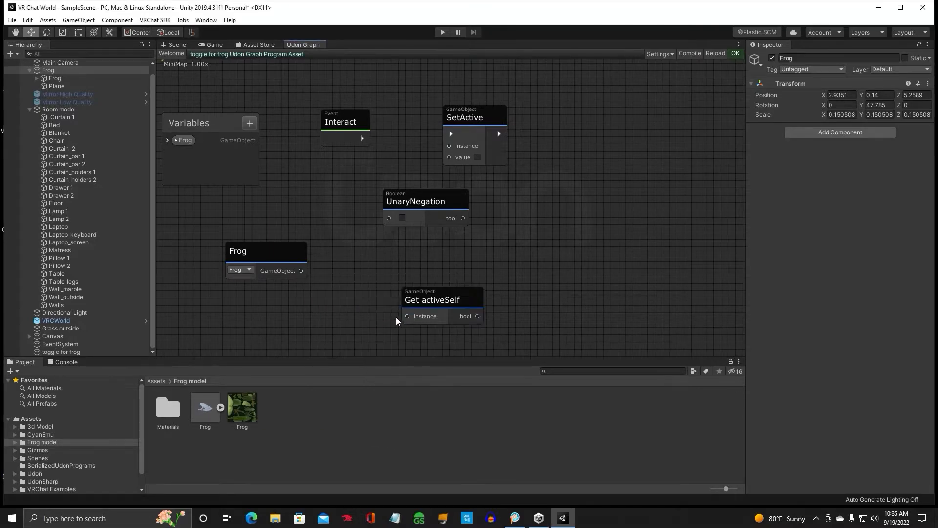
{"action": "left_click_drag", "start_coordinate": [432, 299], "coordinate": [423, 279]}
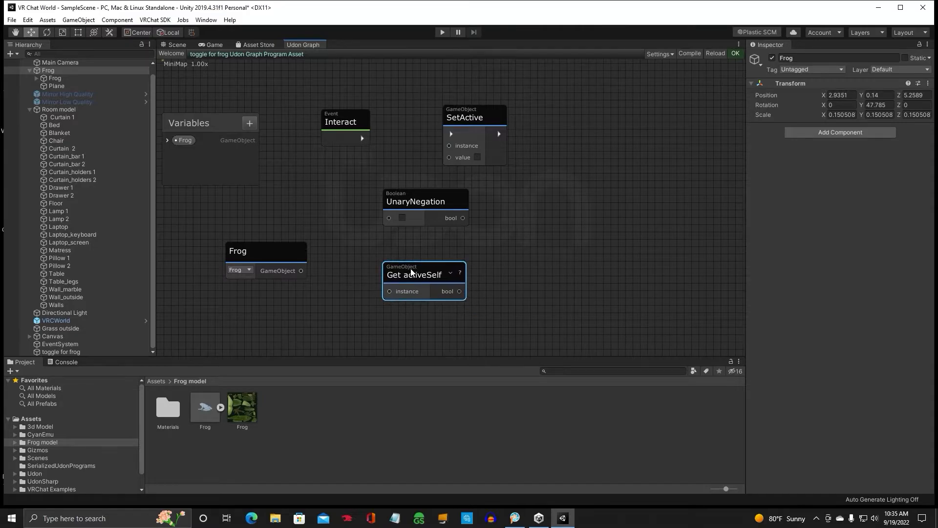
{"action": "left_click_drag", "start_coordinate": [419, 274], "coordinate": [419, 281]}
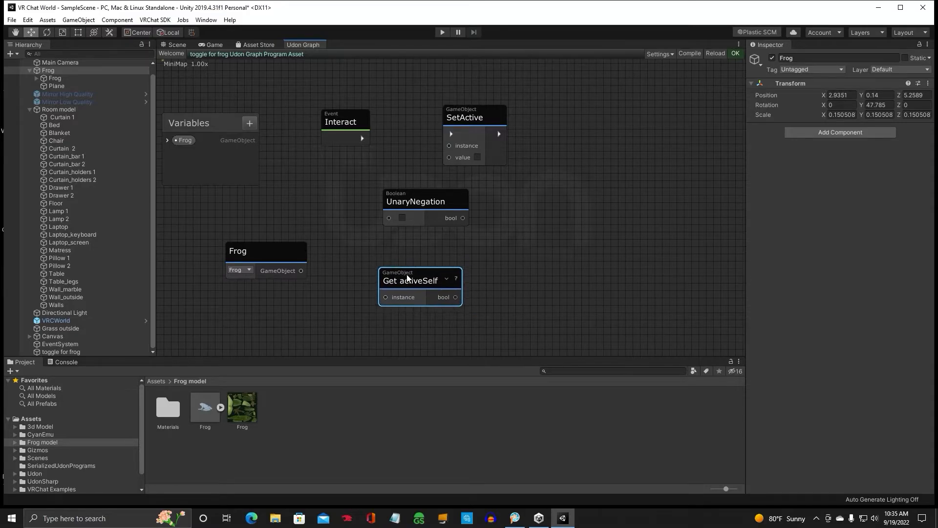
{"action": "left_click", "coordinate": [303, 224]}
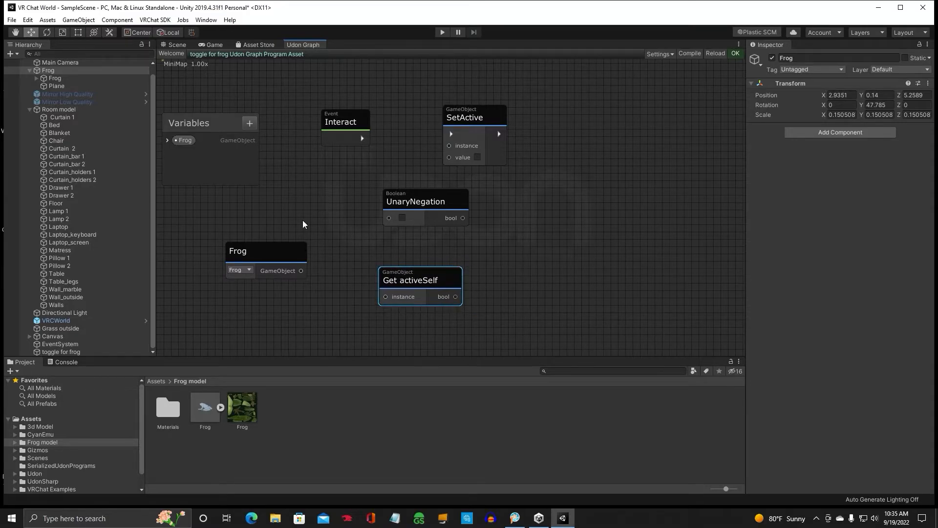
- Wire Interact to SetActive with Frog as instance and its negated activeSelf as value, then return to Scene
{"action": "left_click_drag", "start_coordinate": [266, 251], "coordinate": [253, 240]}
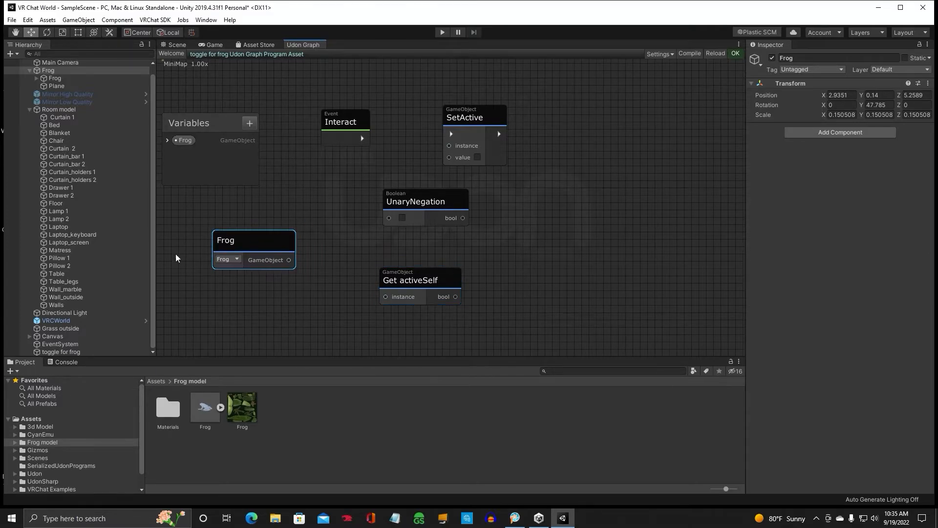
{"action": "left_click", "coordinate": [338, 113]}
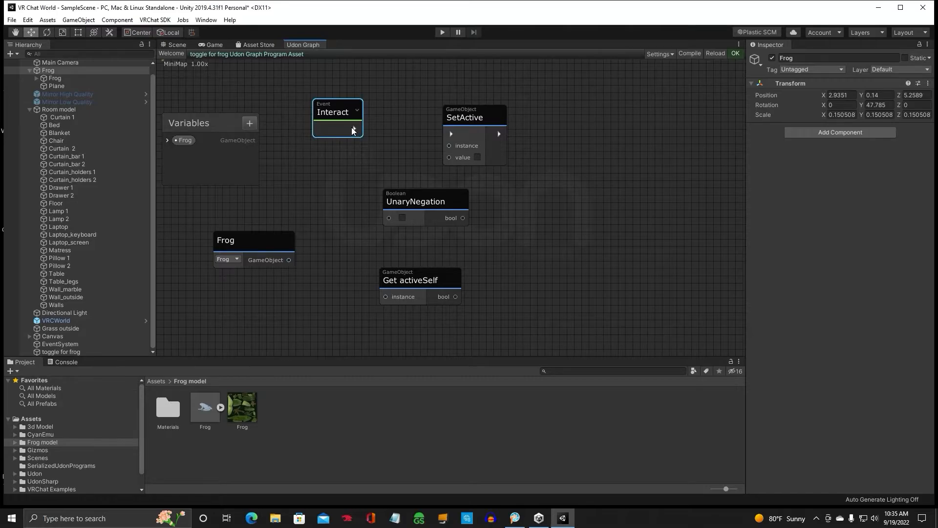
{"action": "left_click_drag", "start_coordinate": [353, 129], "coordinate": [450, 135]}
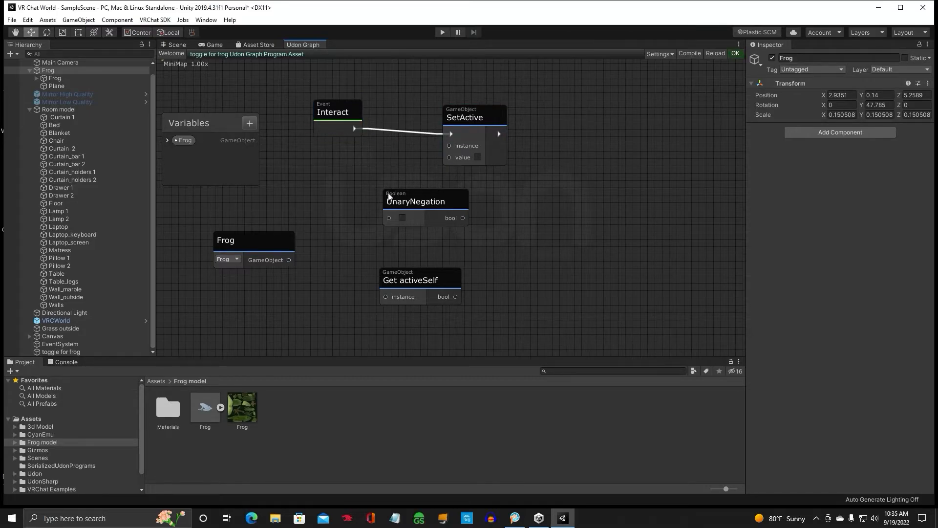
{"action": "left_click_drag", "start_coordinate": [289, 259], "coordinate": [430, 146]}
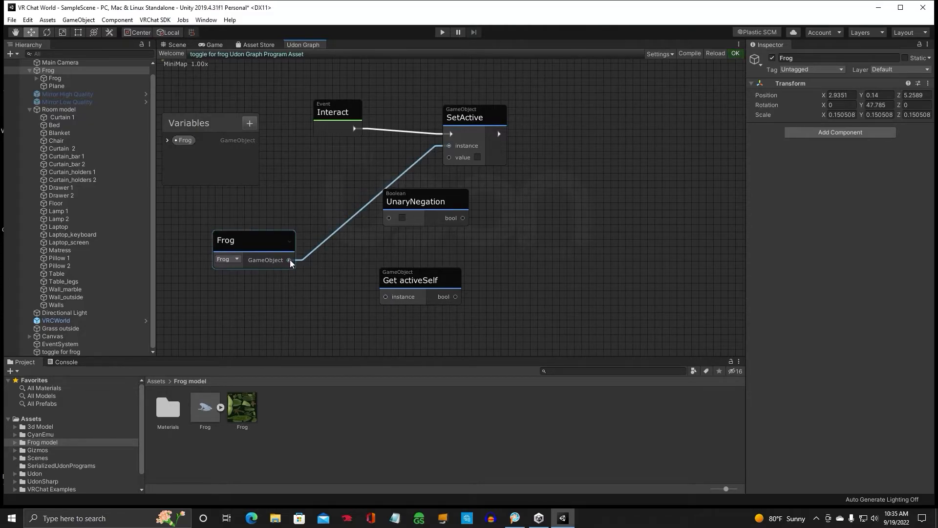
{"action": "left_click_drag", "start_coordinate": [289, 260], "coordinate": [386, 296]}
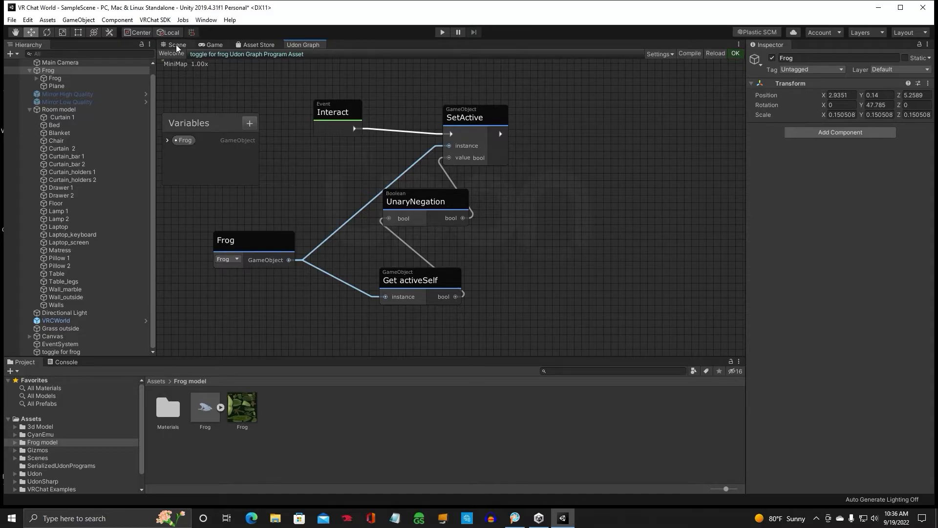
{"action": "left_click", "coordinate": [177, 44]}
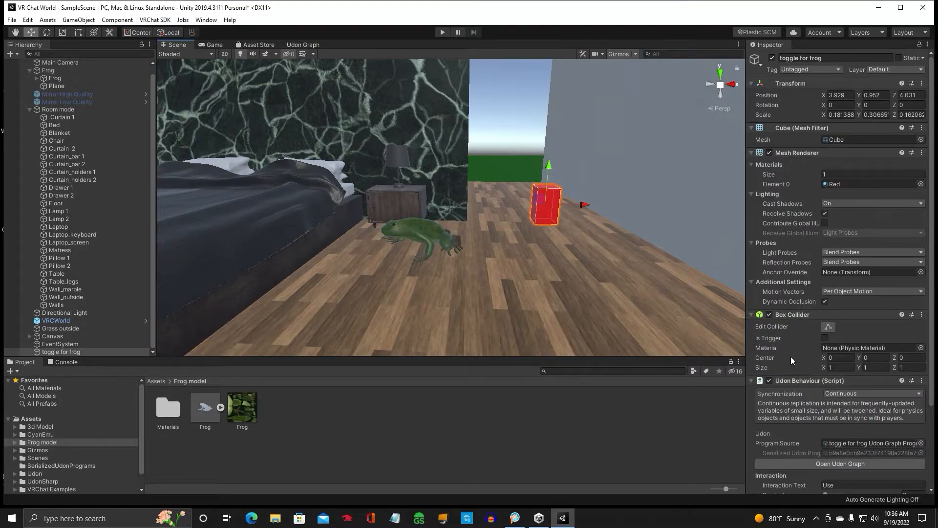
- Assign Frog to the Frog public variable and enter interaction text 'Turn off and on Frog'
{"action": "scroll", "scroll_direction": "down", "scroll_amount": 3}
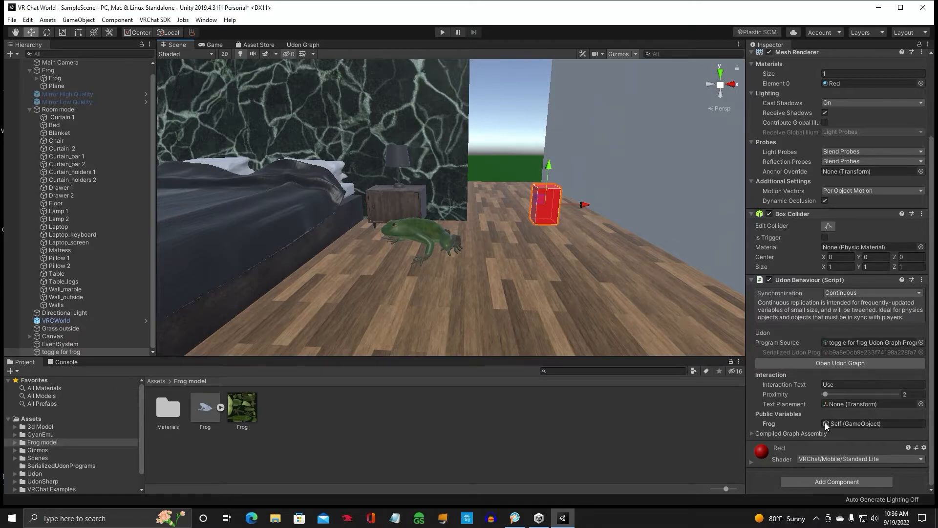
{"action": "left_click", "coordinate": [47, 70]}
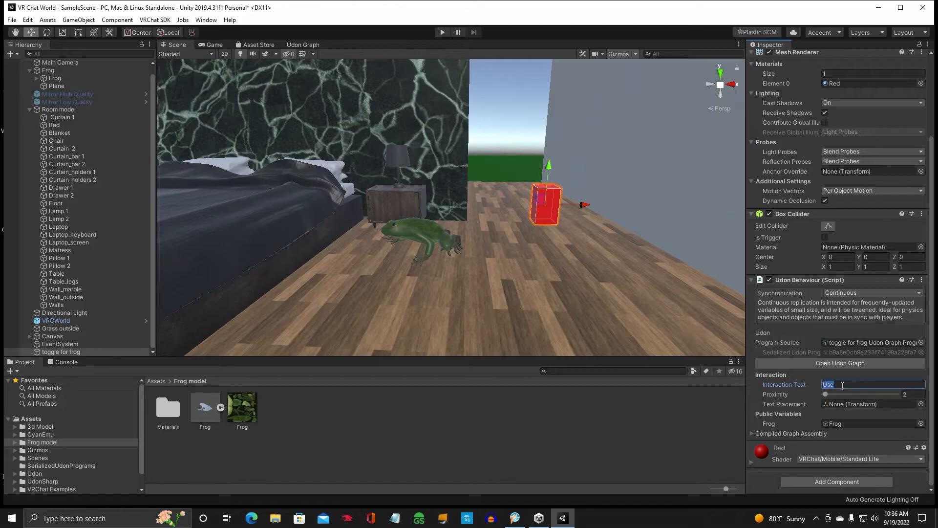
{"action": "type", "text": "Turn off and on Frog"}
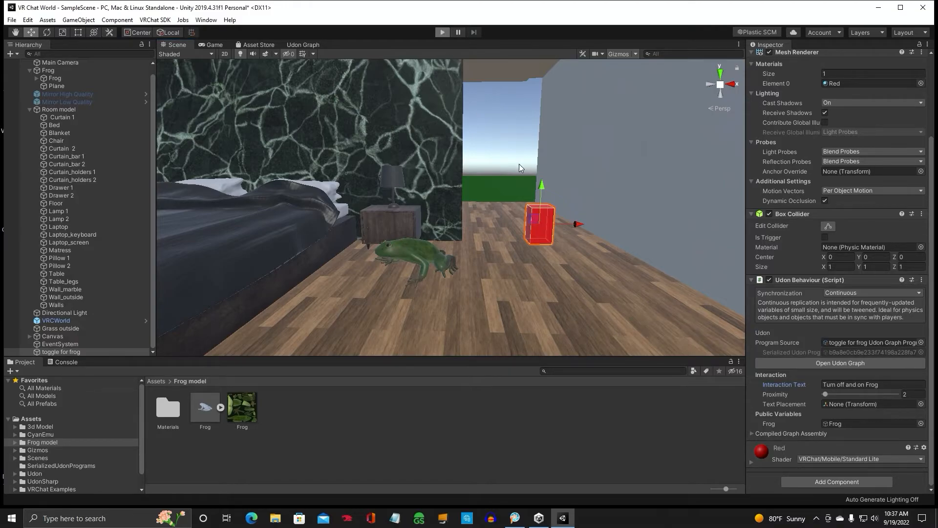
{"action": "left_click", "coordinate": [442, 33]}
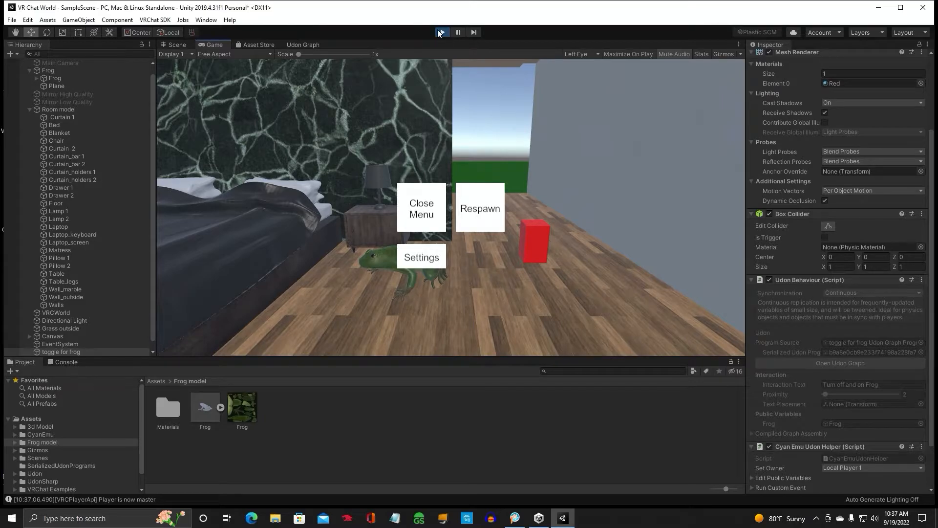
{"action": "left_click", "coordinate": [442, 32]}
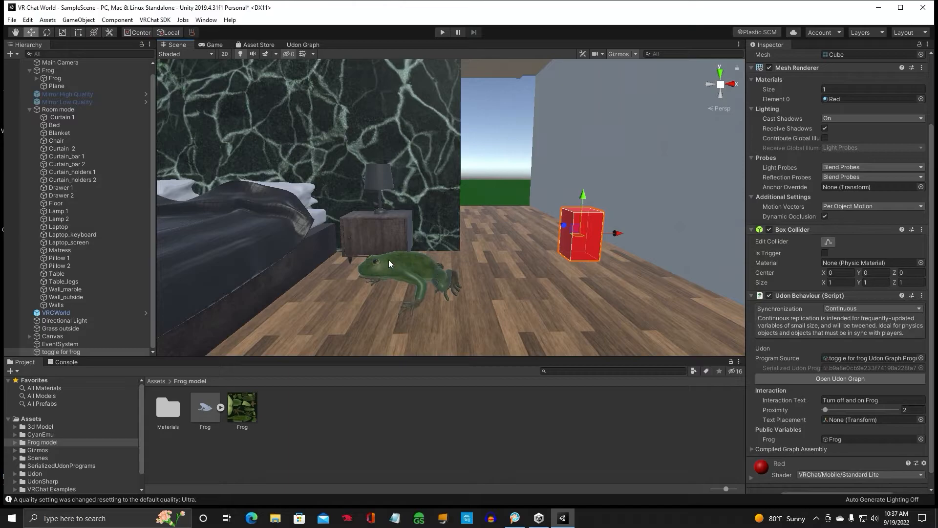
{"action": "mouse_move", "coordinate": [384, 266]}
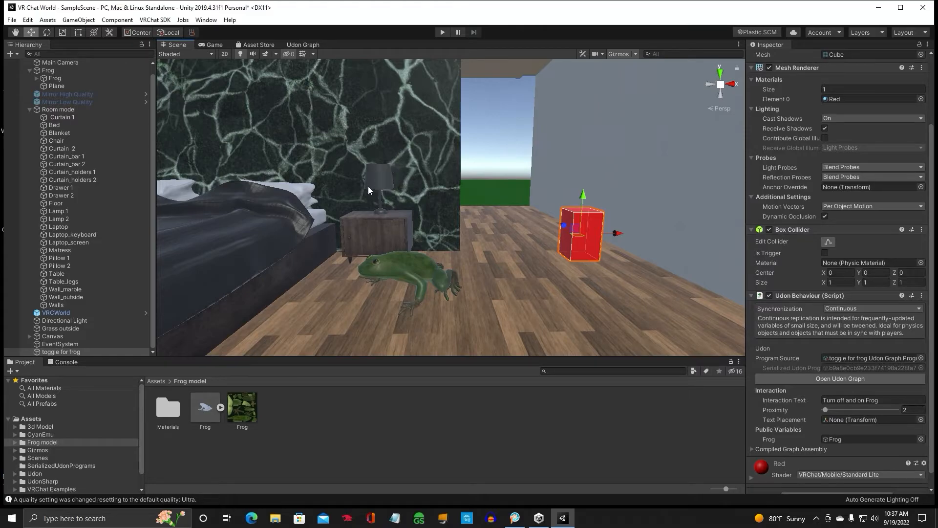
{"action": "mouse_move", "coordinate": [542, 242]}
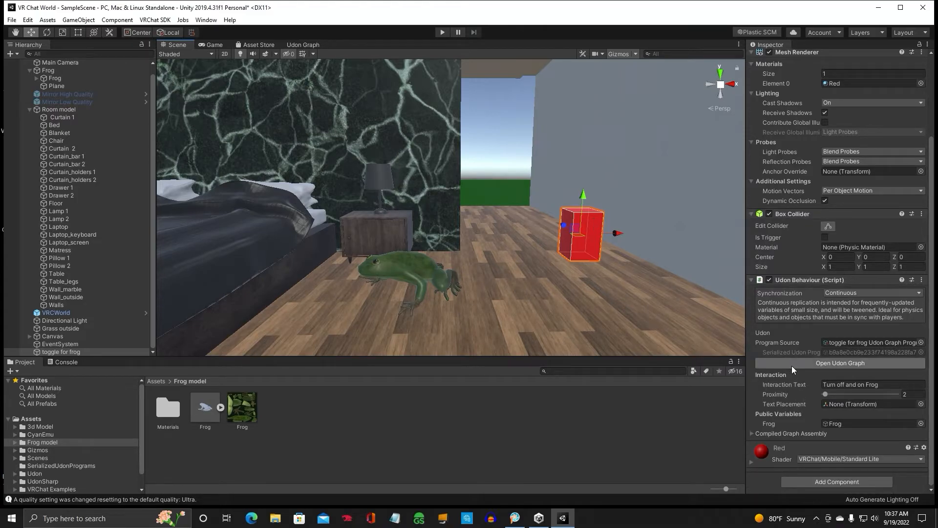
- Check the lamp in the scene, reselect the toggle cube and reopen its Udon Graph
{"action": "left_click", "coordinate": [837, 363]}
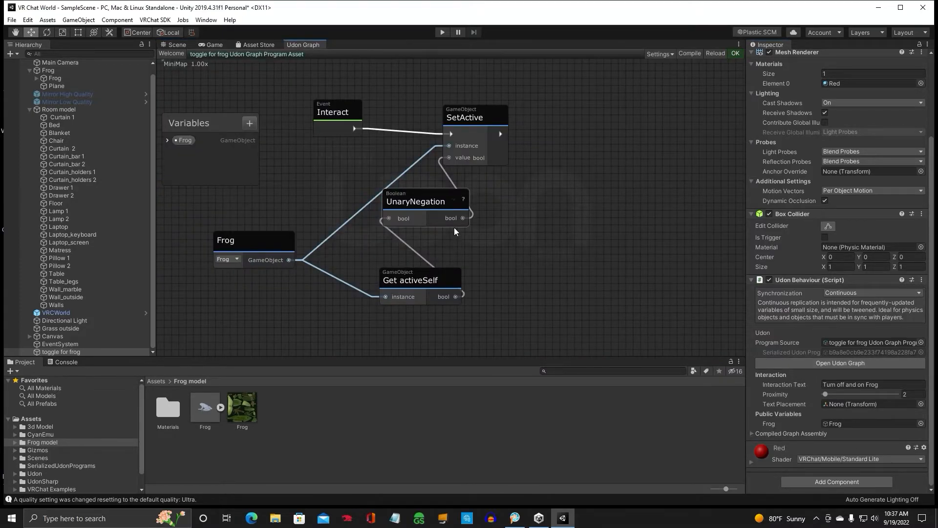
{"action": "mouse_move", "coordinate": [561, 239]}
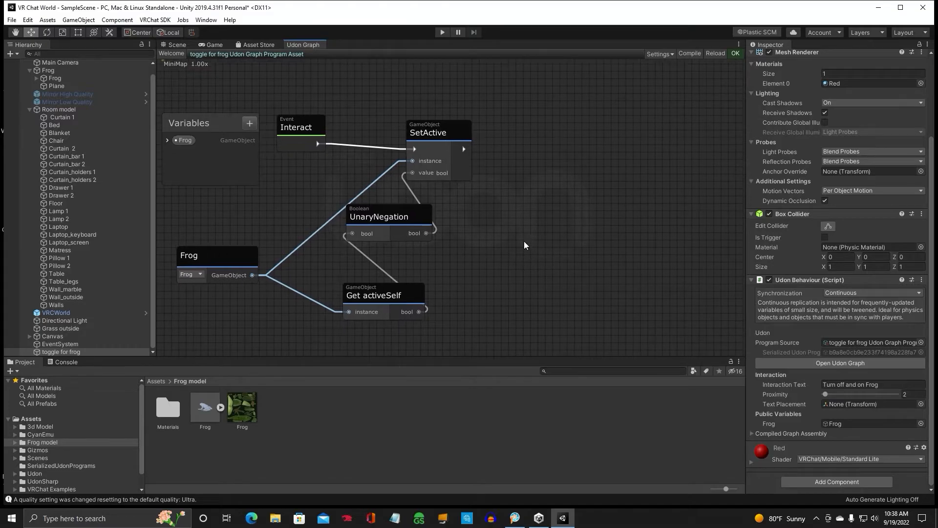
{"action": "left_click", "coordinate": [175, 44]}
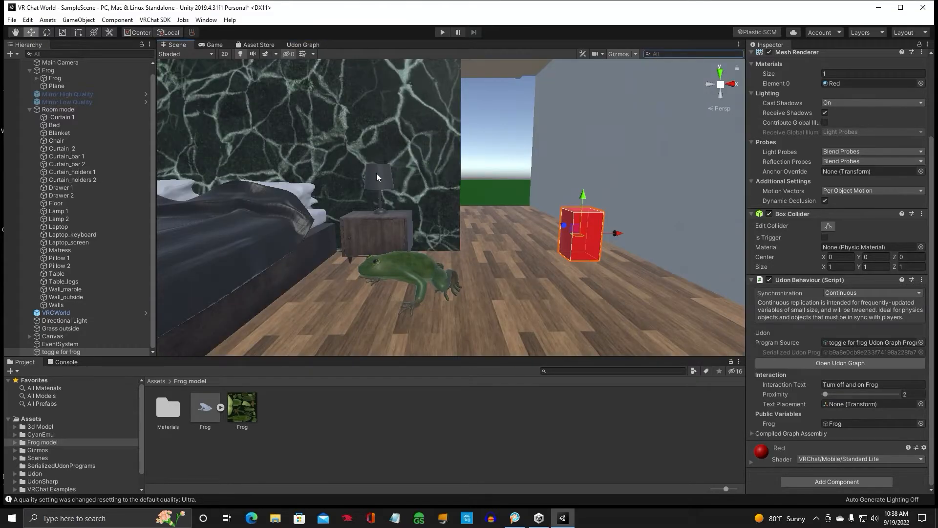
{"action": "left_click", "coordinate": [57, 211]}
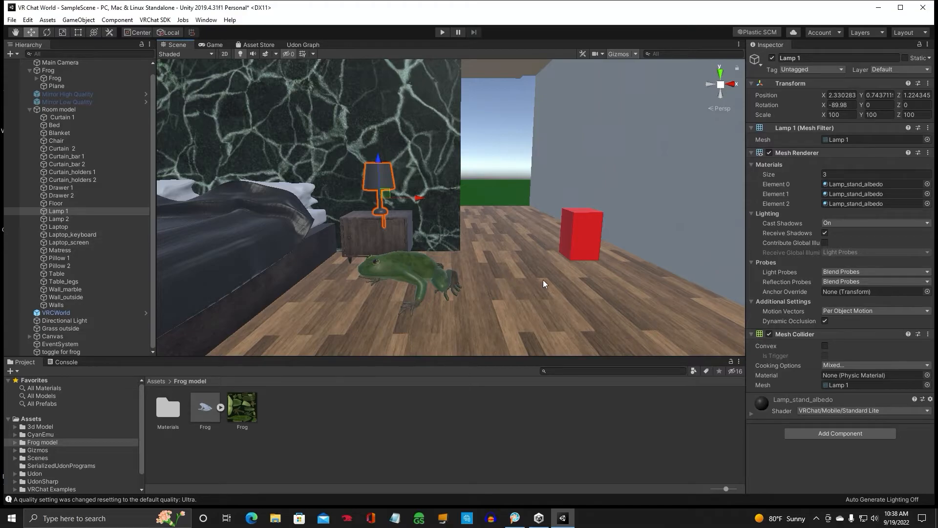
{"action": "left_click", "coordinate": [61, 352]}
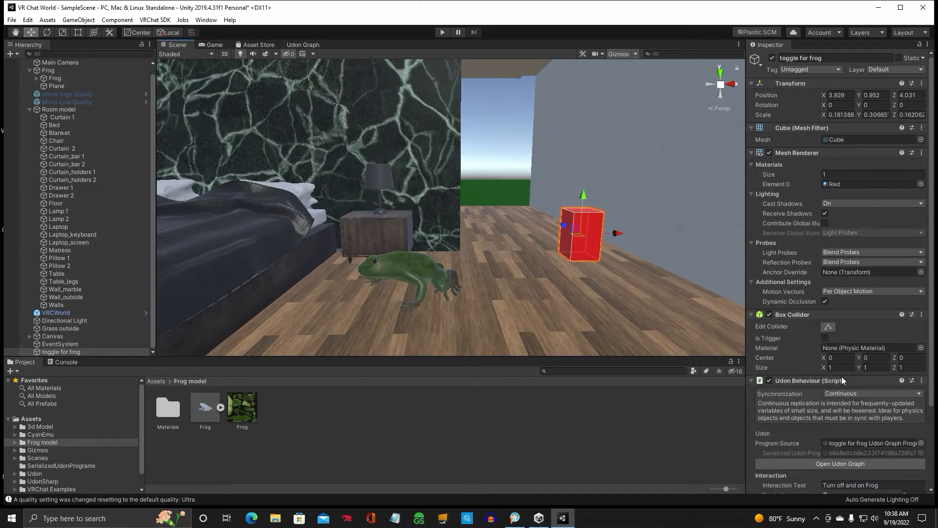
{"action": "left_click", "coordinate": [303, 44]}
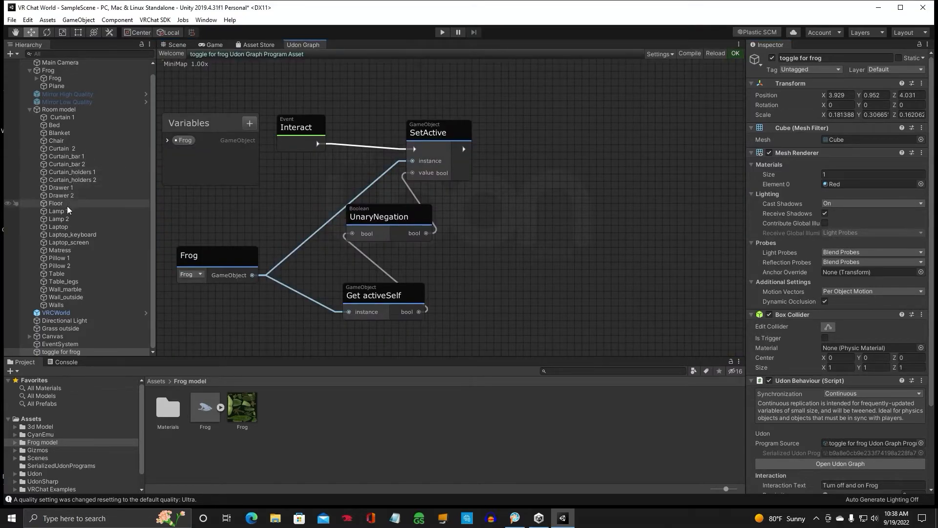
- Add Lamp1 as a variable with its own SetActive and a Boolean UnaryNegation node
{"action": "left_click", "coordinate": [57, 211]}
{"action": "type", "text": " 1"}
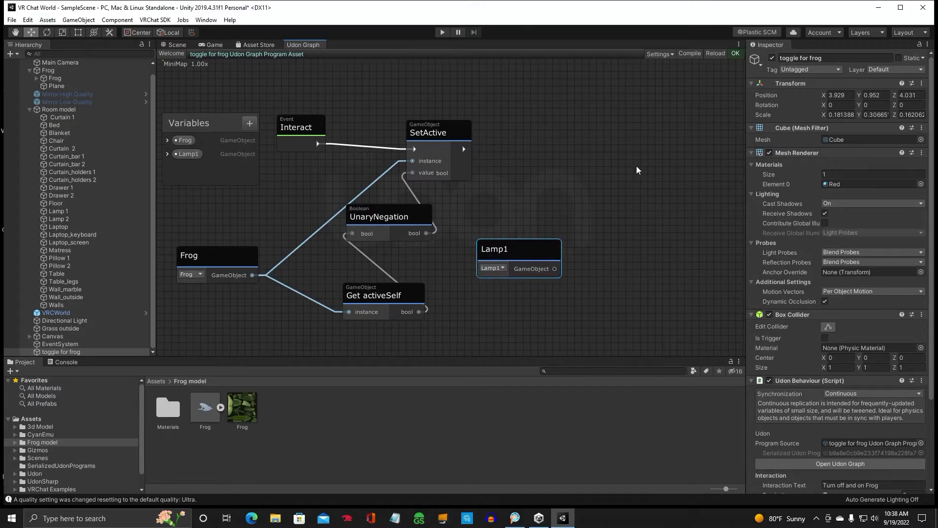
{"action": "right_click", "coordinate": [628, 172]}
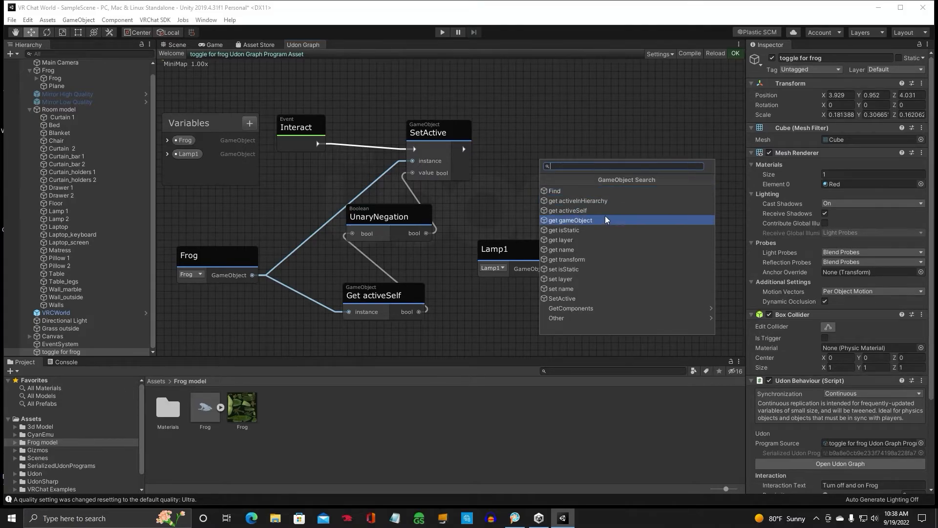
{"action": "left_click", "coordinate": [561, 299]}
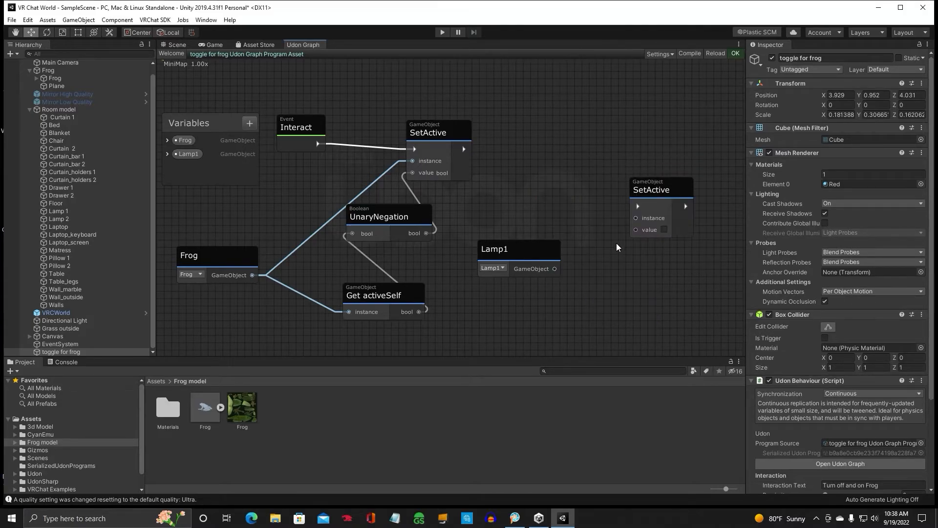
{"action": "left_click_drag", "start_coordinate": [652, 190], "coordinate": [641, 137]}
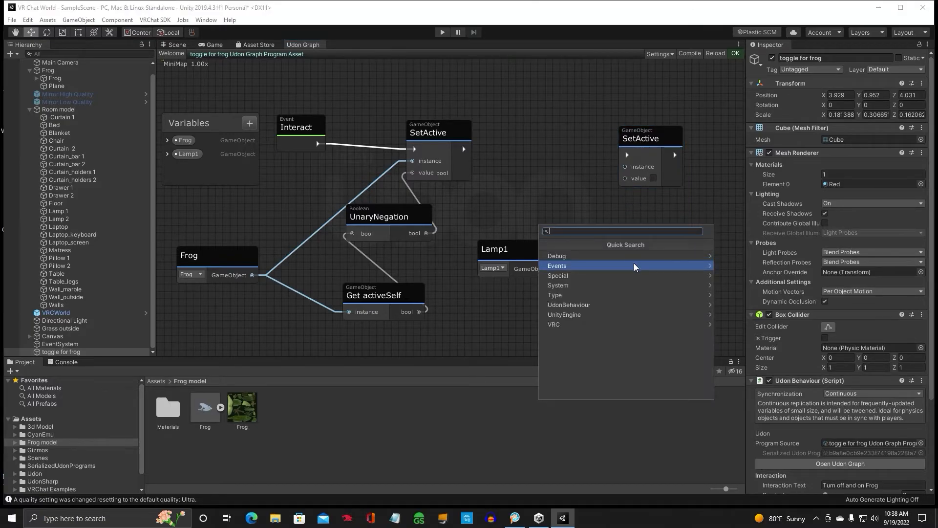
{"action": "type", "text": "bool"}
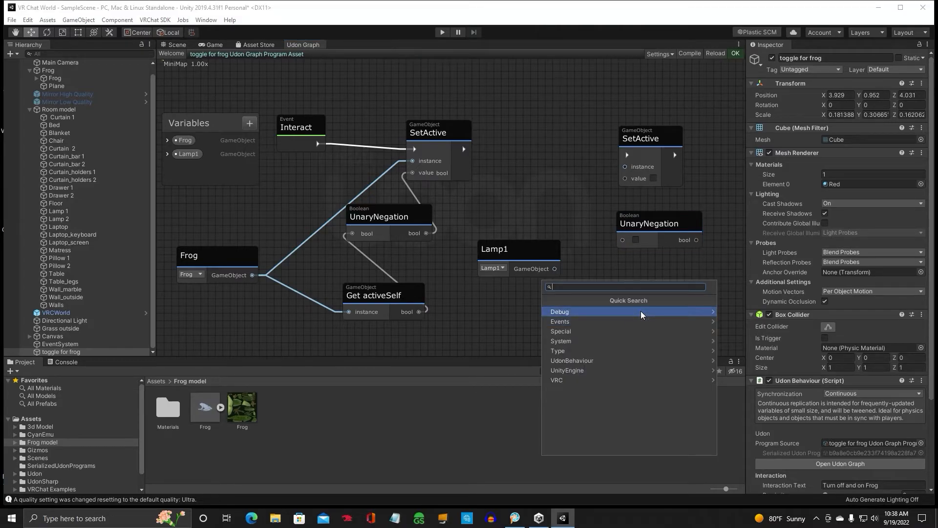
- Add Get activeSelf for Lamp1 and chain the lamp toggle after the frog's SetActive
{"action": "left_click", "coordinate": [642, 315]}
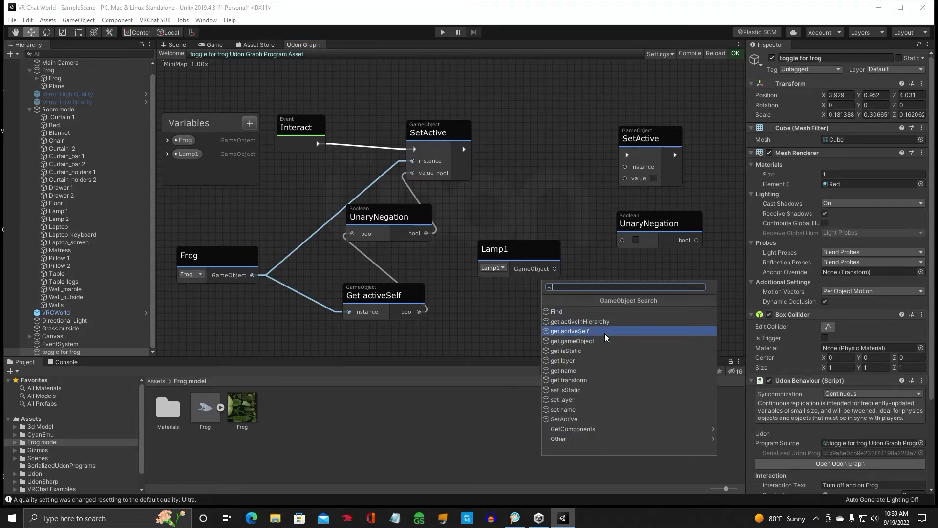
{"action": "left_click", "coordinate": [569, 331]}
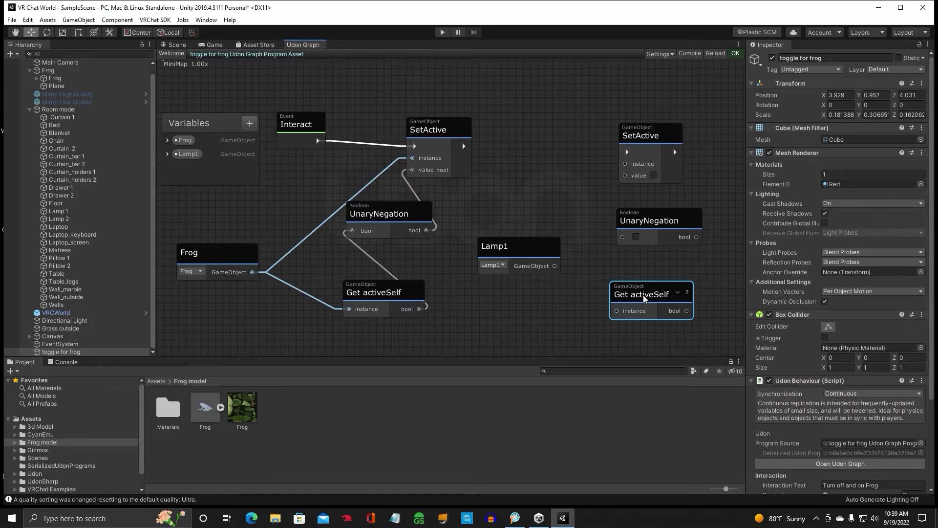
{"action": "left_click", "coordinate": [518, 246]}
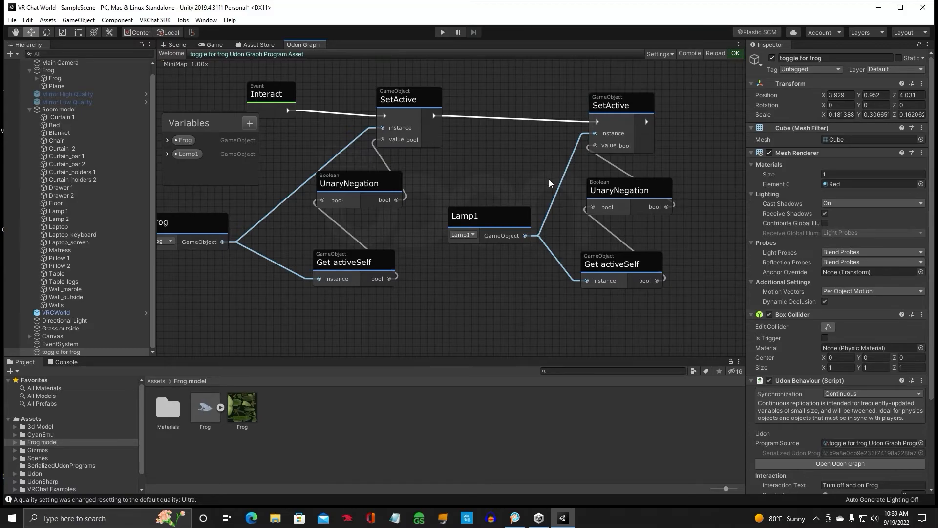
{"action": "left_click", "coordinate": [175, 45]}
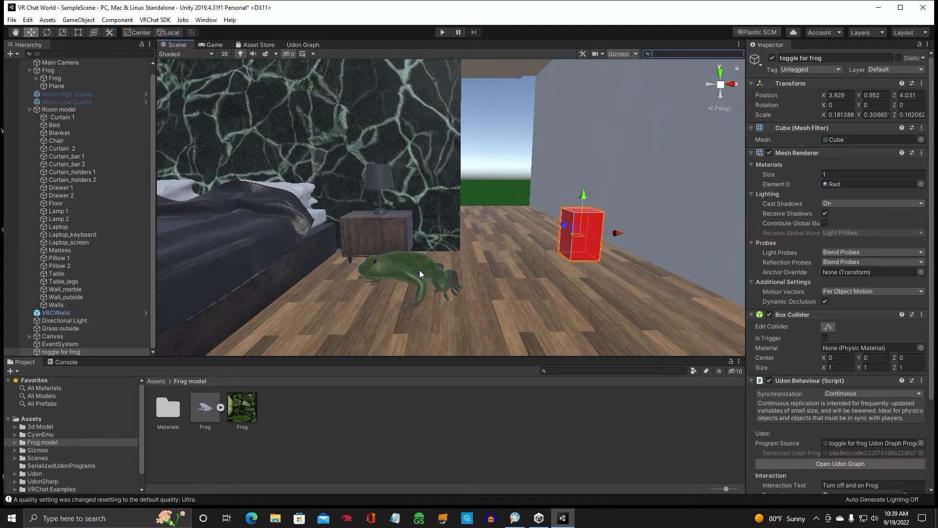
{"action": "mouse_move", "coordinate": [411, 271]}
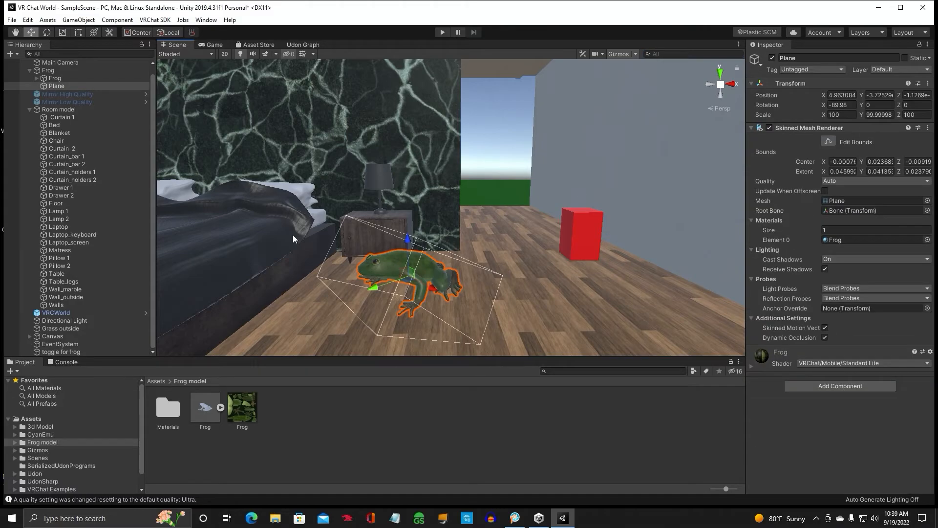
- Deactivate the Frog object so it starts hidden before entering play mode
{"action": "left_click", "coordinate": [48, 71]}
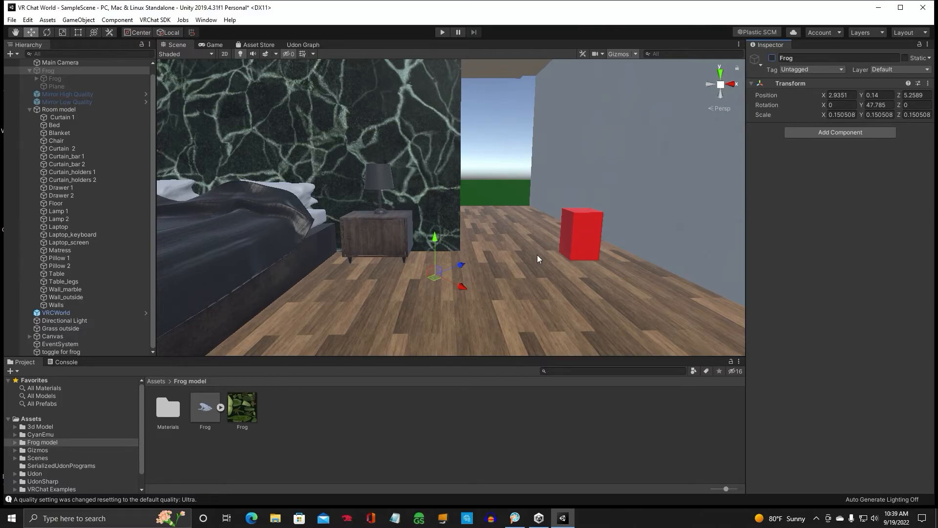
{"action": "mouse_move", "coordinate": [493, 350]}
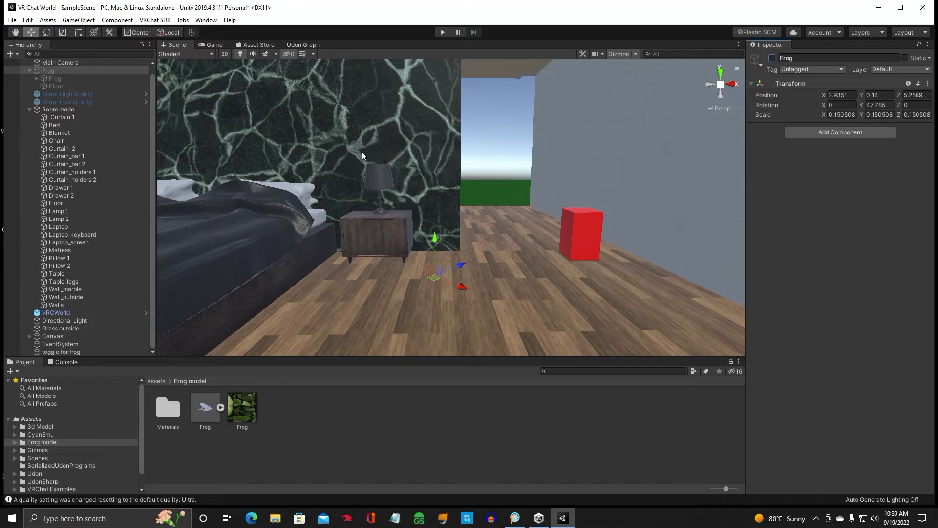
{"action": "mouse_move", "coordinate": [443, 58]}
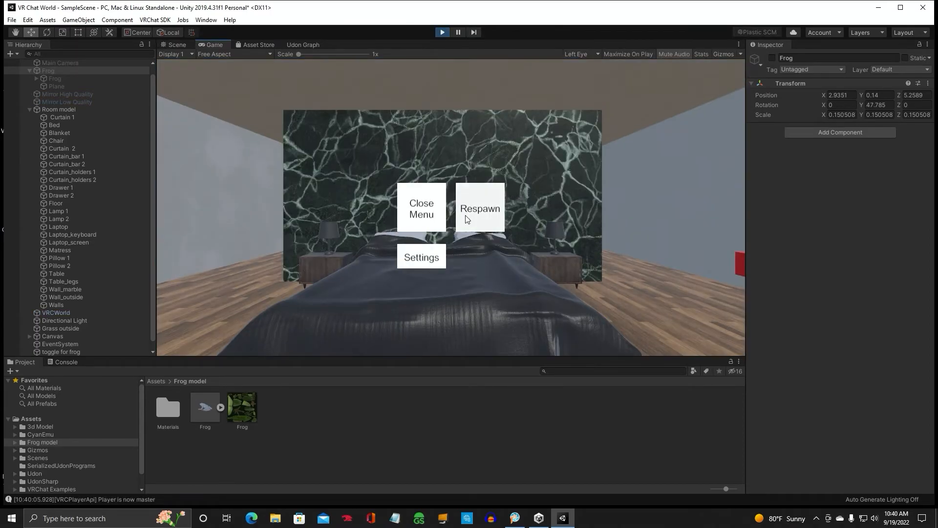
- End the play-mode test, returning the scene to editing with the frog still hidden
{"action": "left_click", "coordinate": [480, 207]}
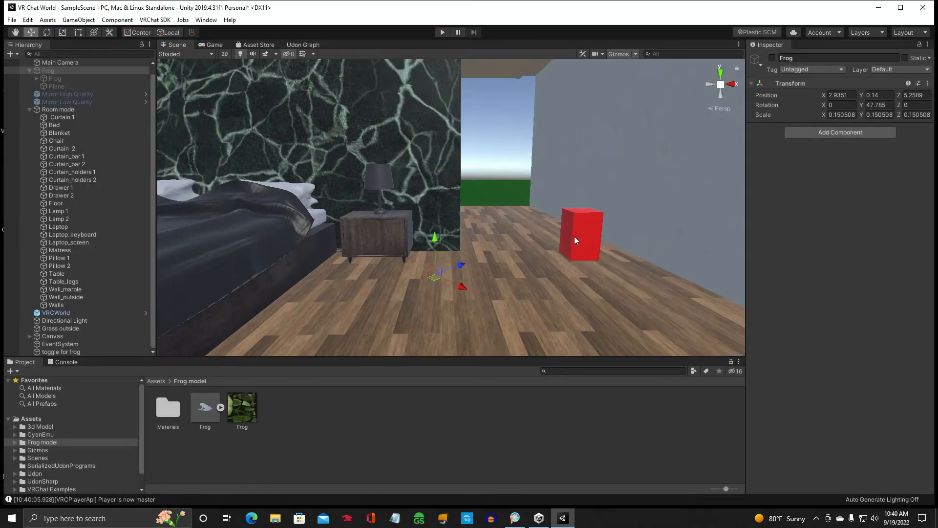
- Disable the Mesh Renderer on 'toggle for frog' and start play mode to test the invisible button
{"action": "left_click", "coordinate": [579, 234]}
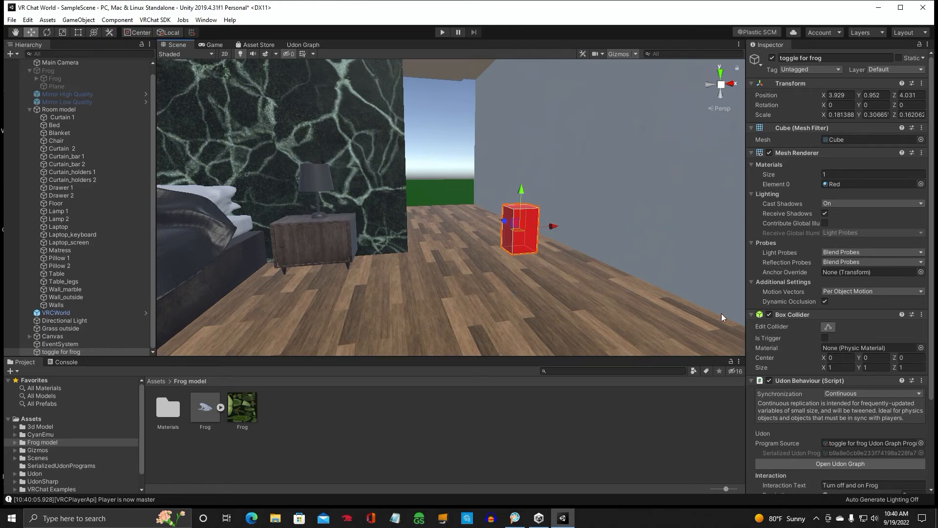
{"action": "mouse_move", "coordinate": [778, 153]}
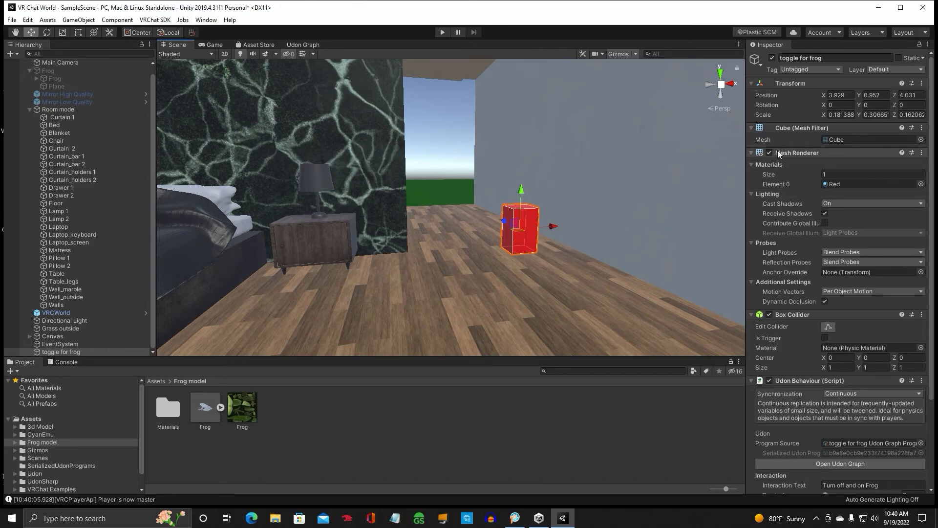
{"action": "left_click", "coordinate": [769, 153]}
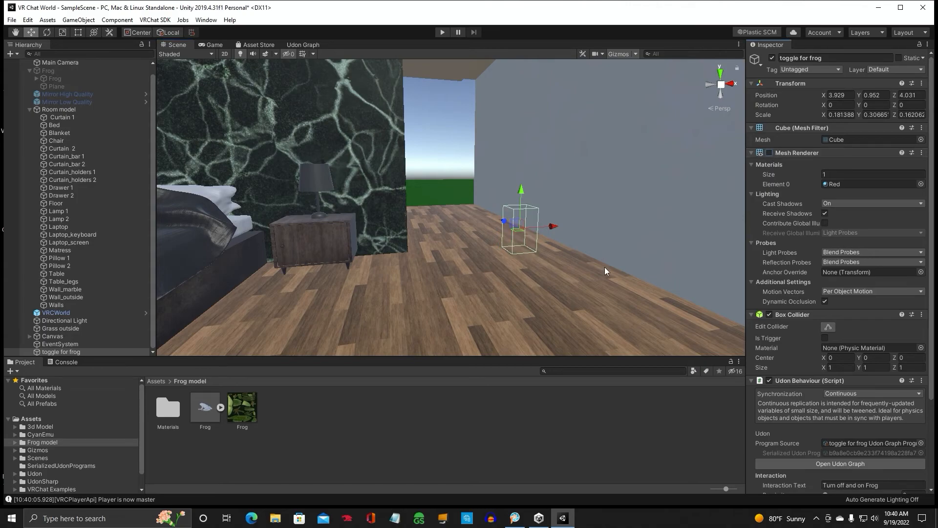
{"action": "left_click", "coordinate": [54, 203]}
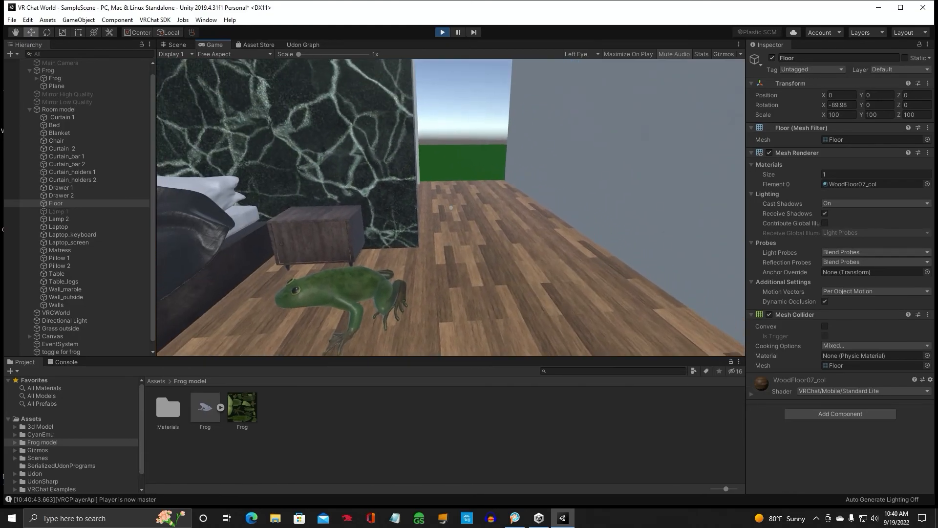
- Stop play mode, returning to edit mode with the frog hidden and the cube invisible
{"action": "left_click", "coordinate": [442, 33]}
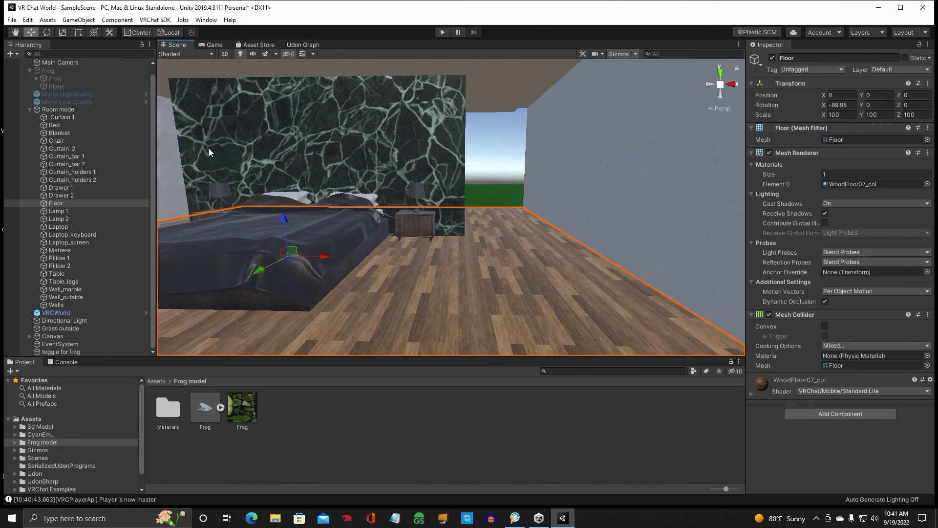
{"action": "mouse_move", "coordinate": [550, 303]}
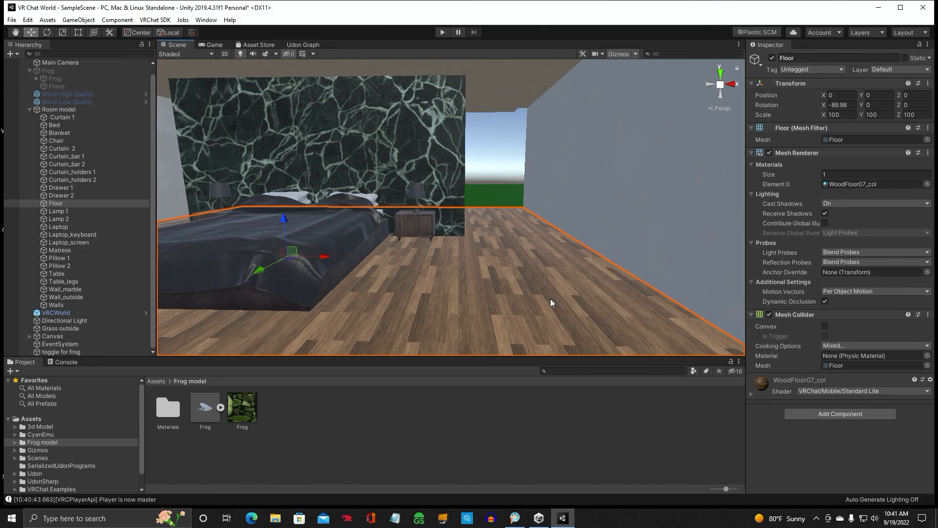